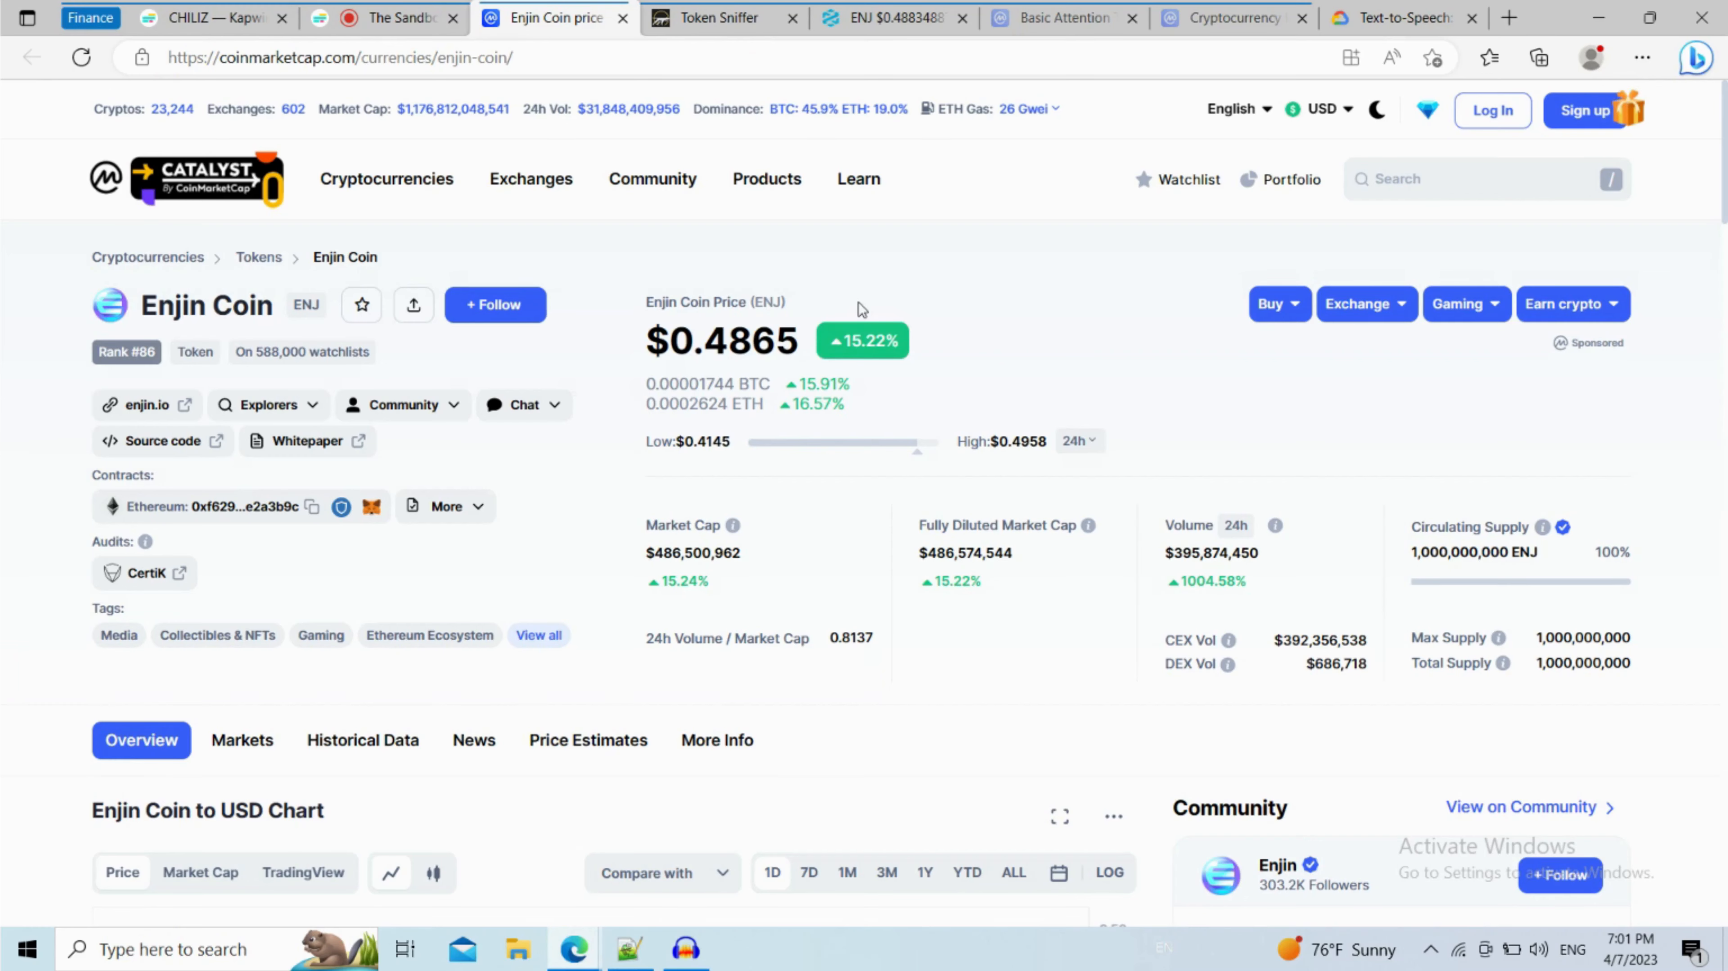
mouse_move(933, 312)
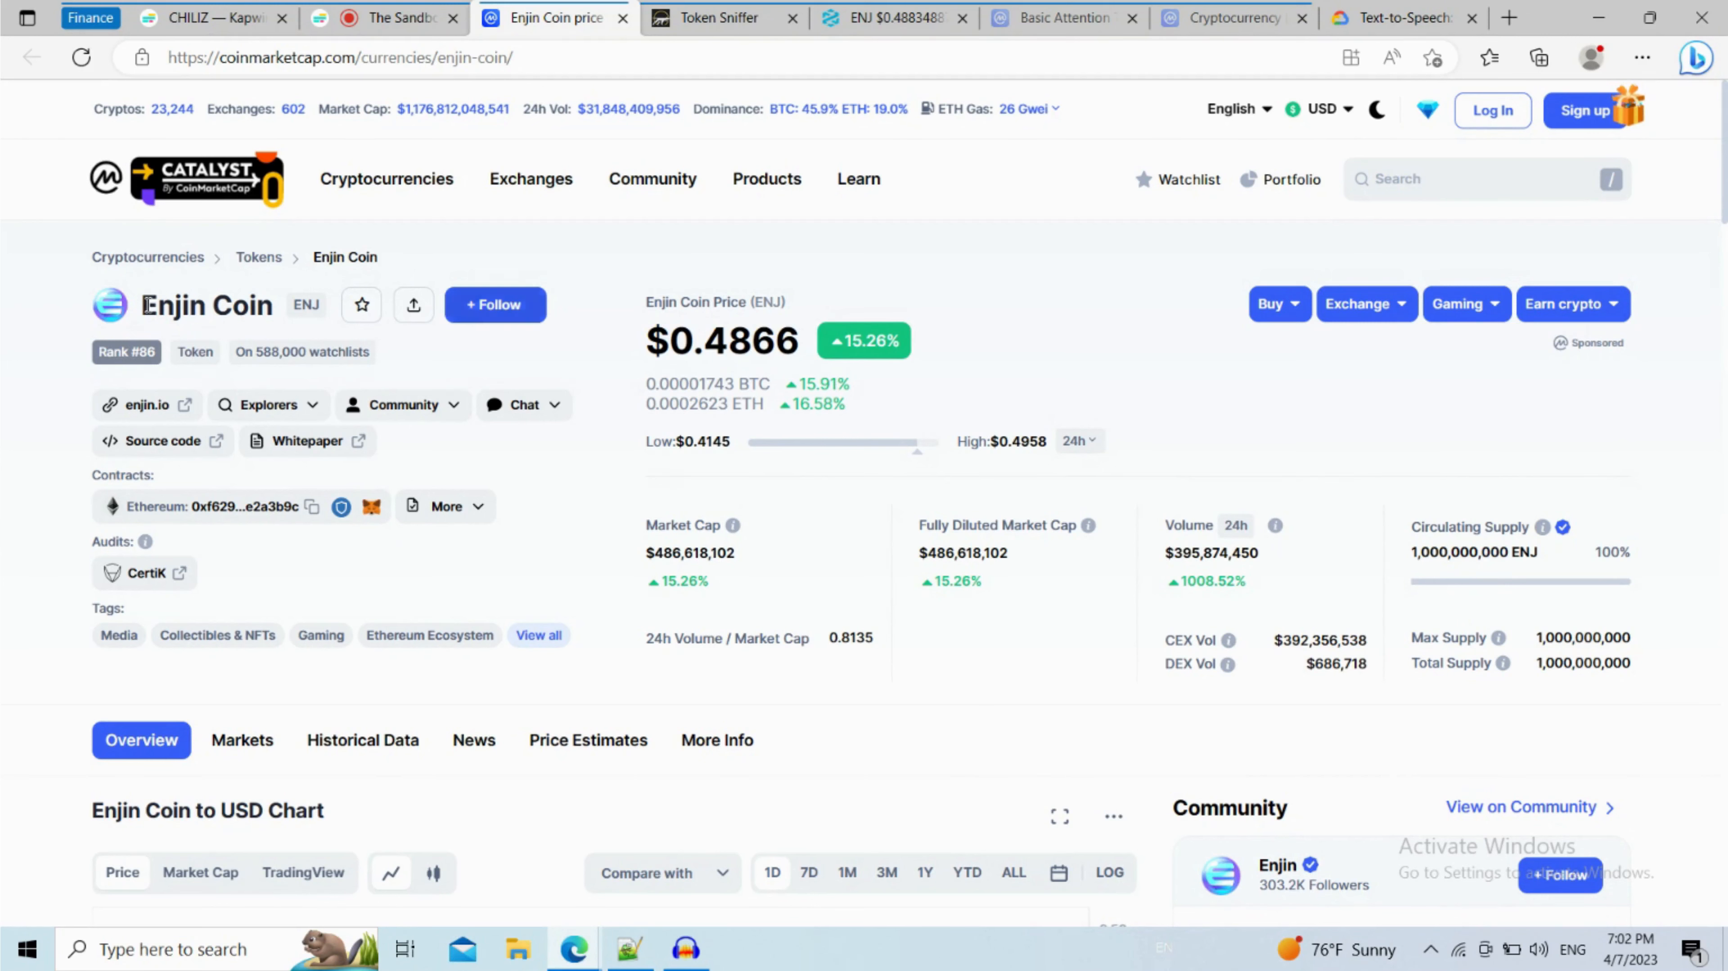
Review Enjin Coin's watchlist count and markets, then copy its Ethereum contract address
double_click(206, 306)
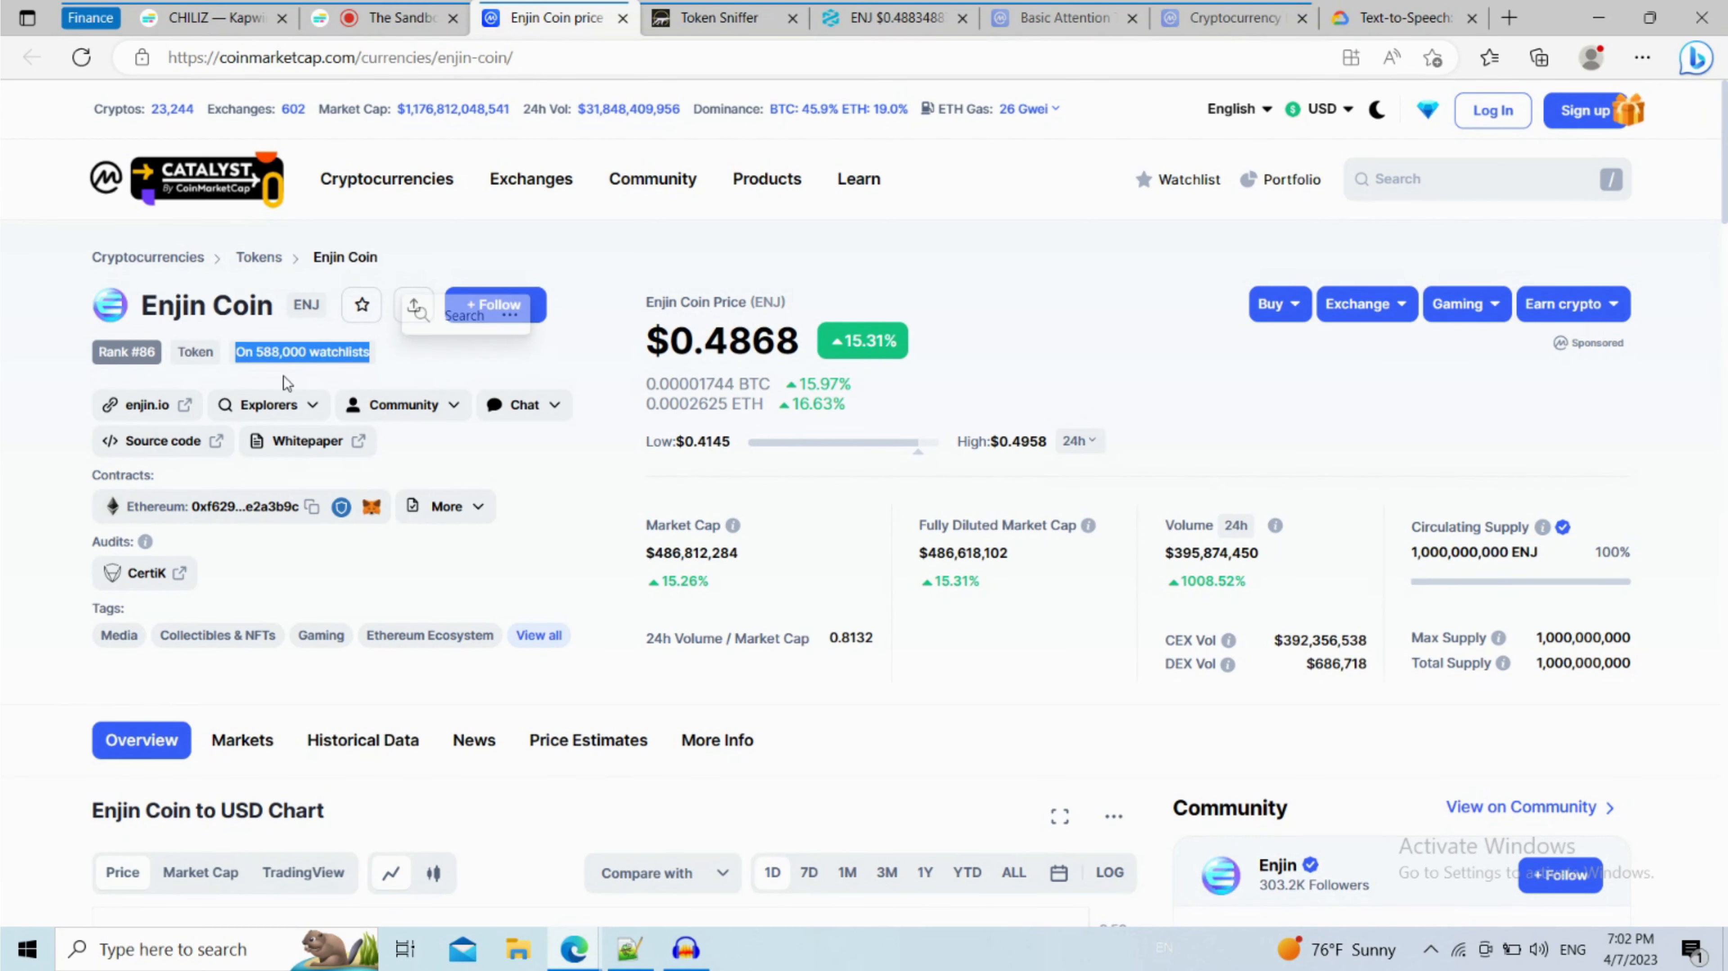
scroll("down", 3)
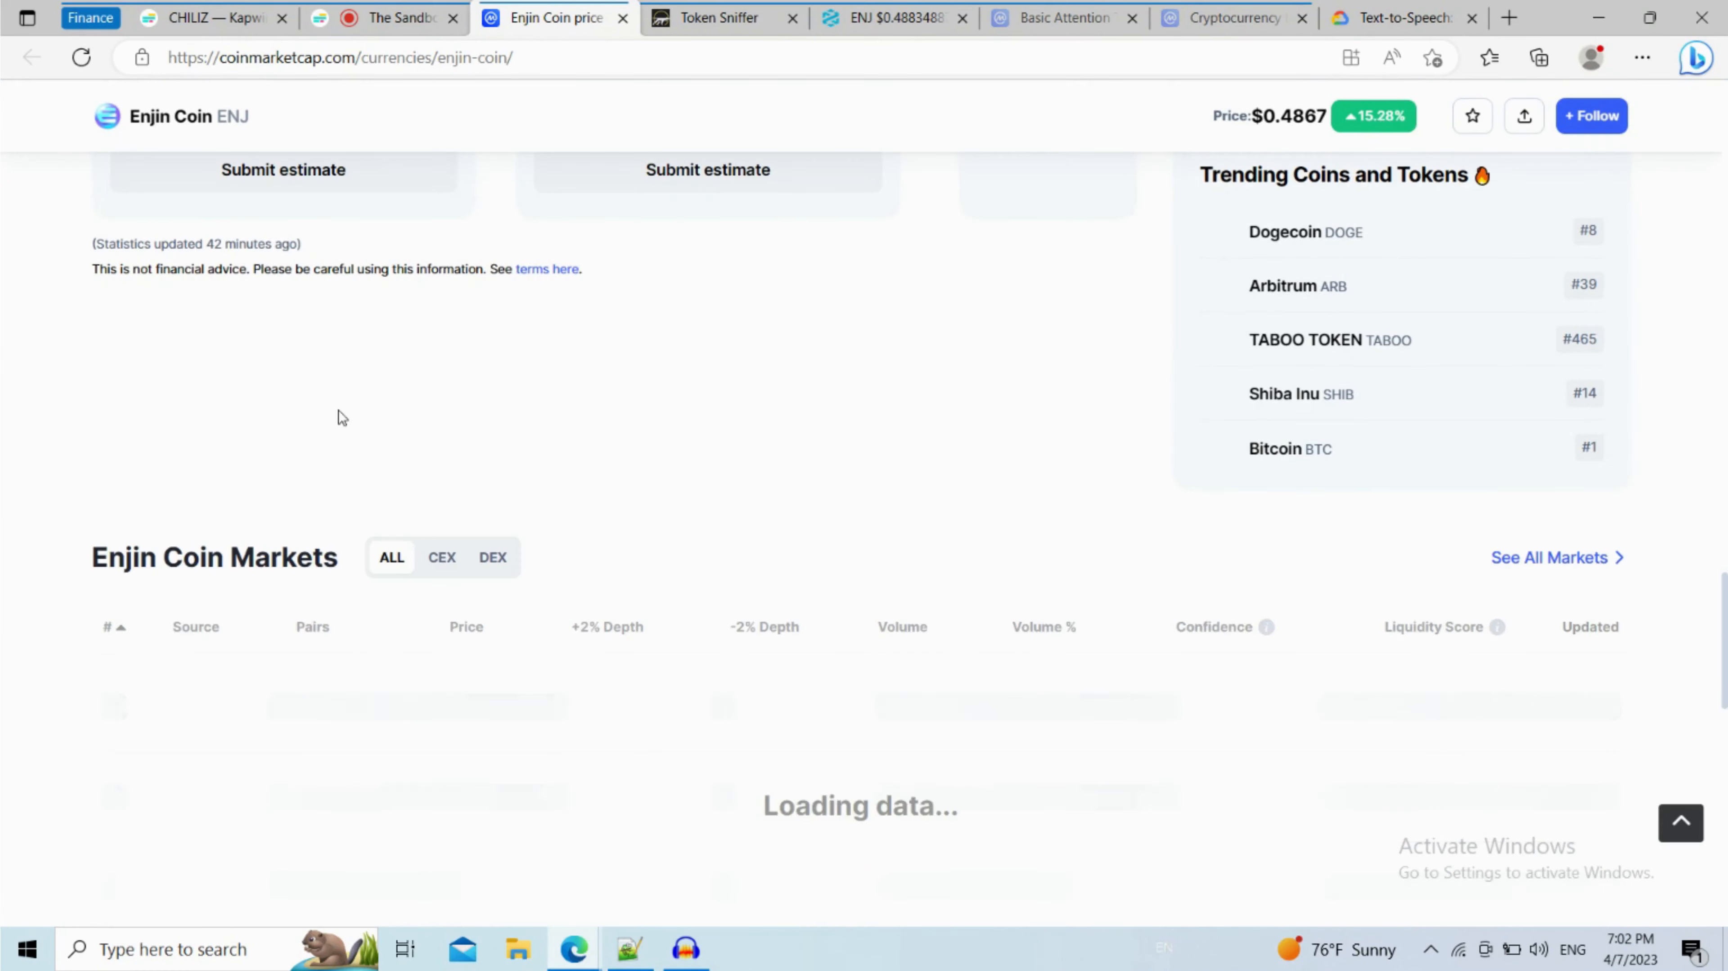
scroll("down", 3)
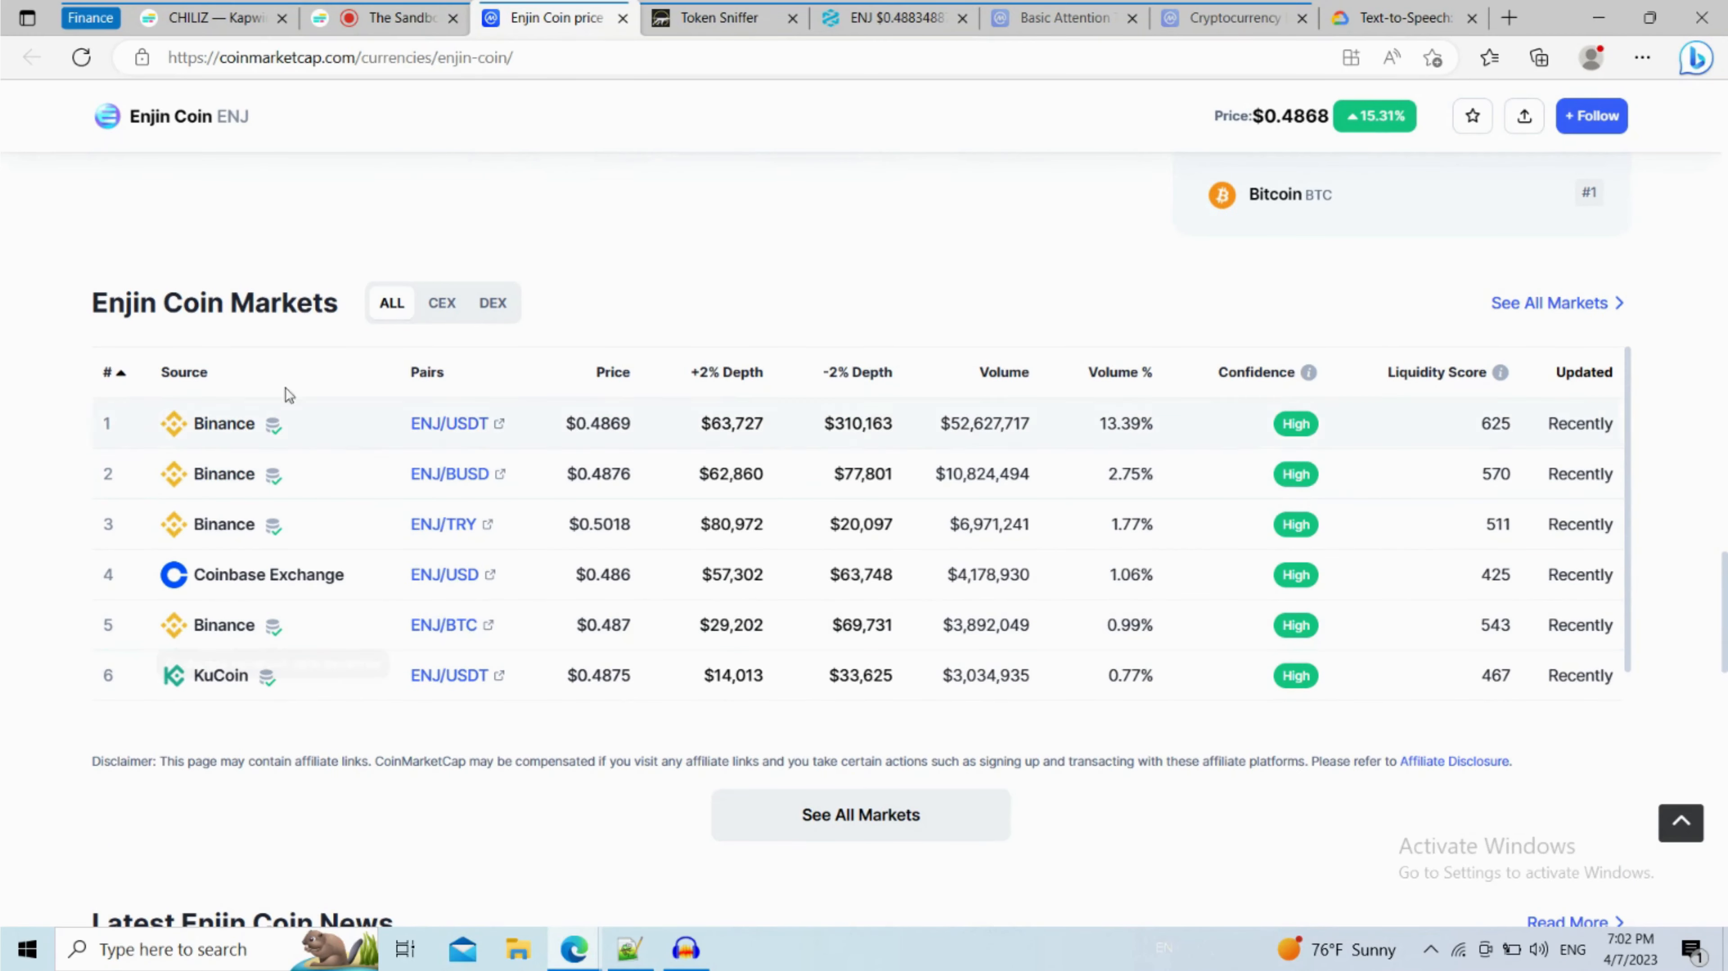
scroll("up", 3)
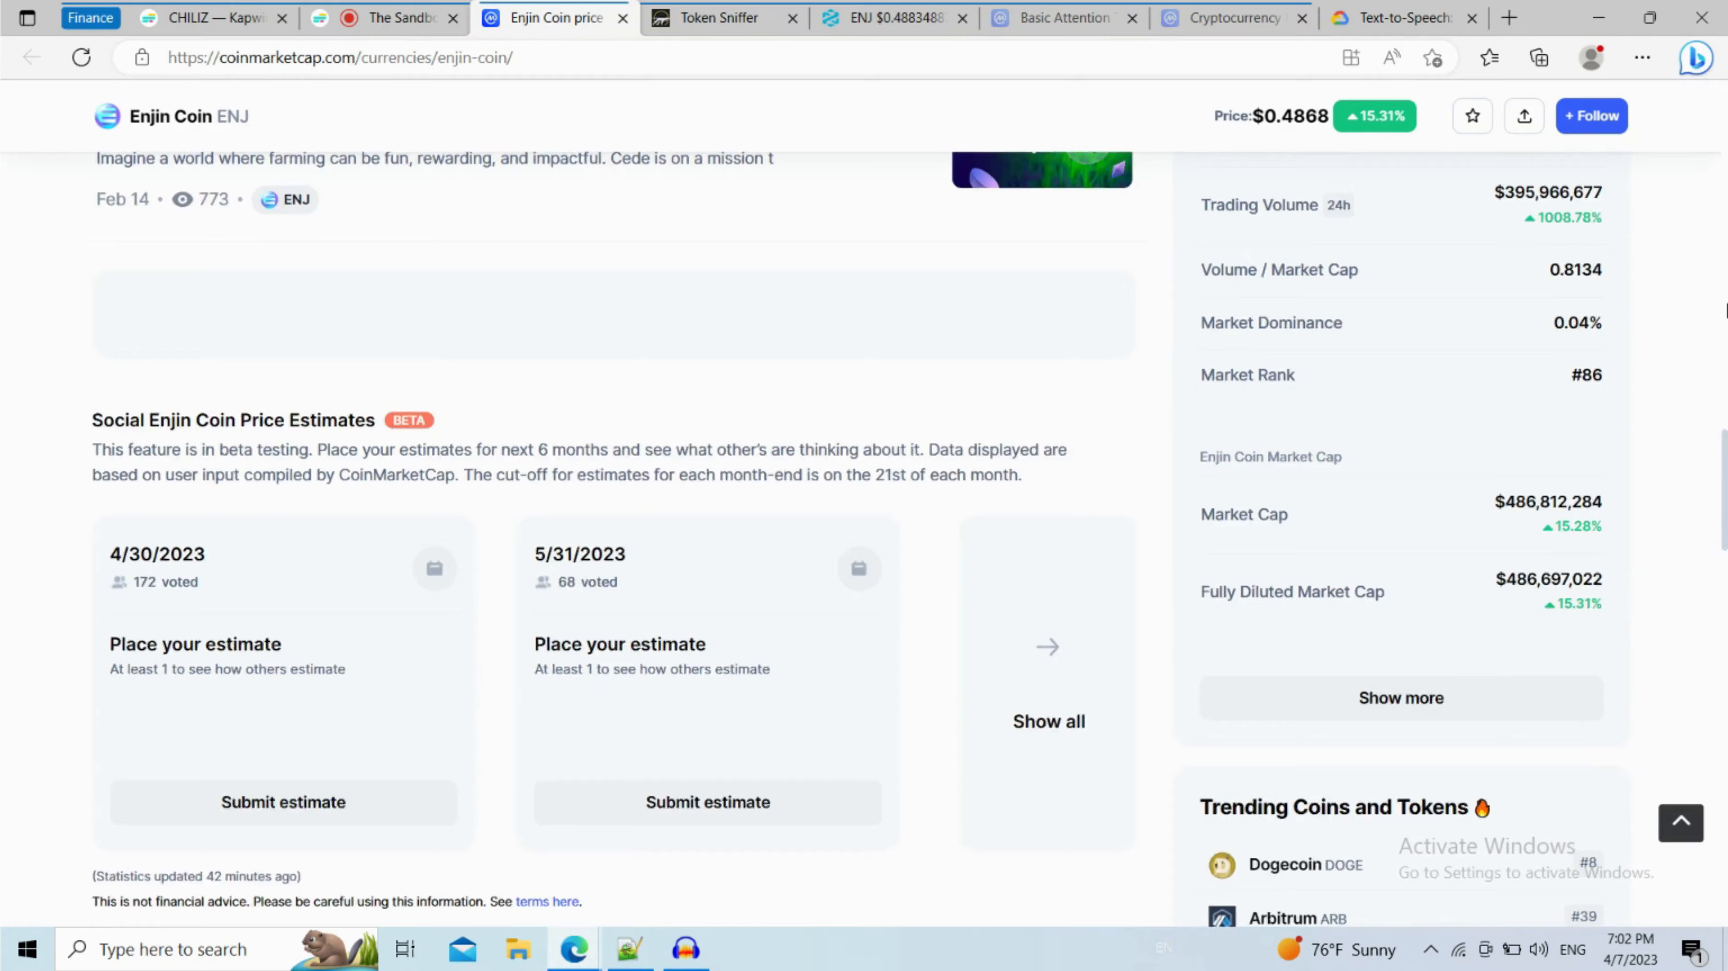
scroll("up", 3)
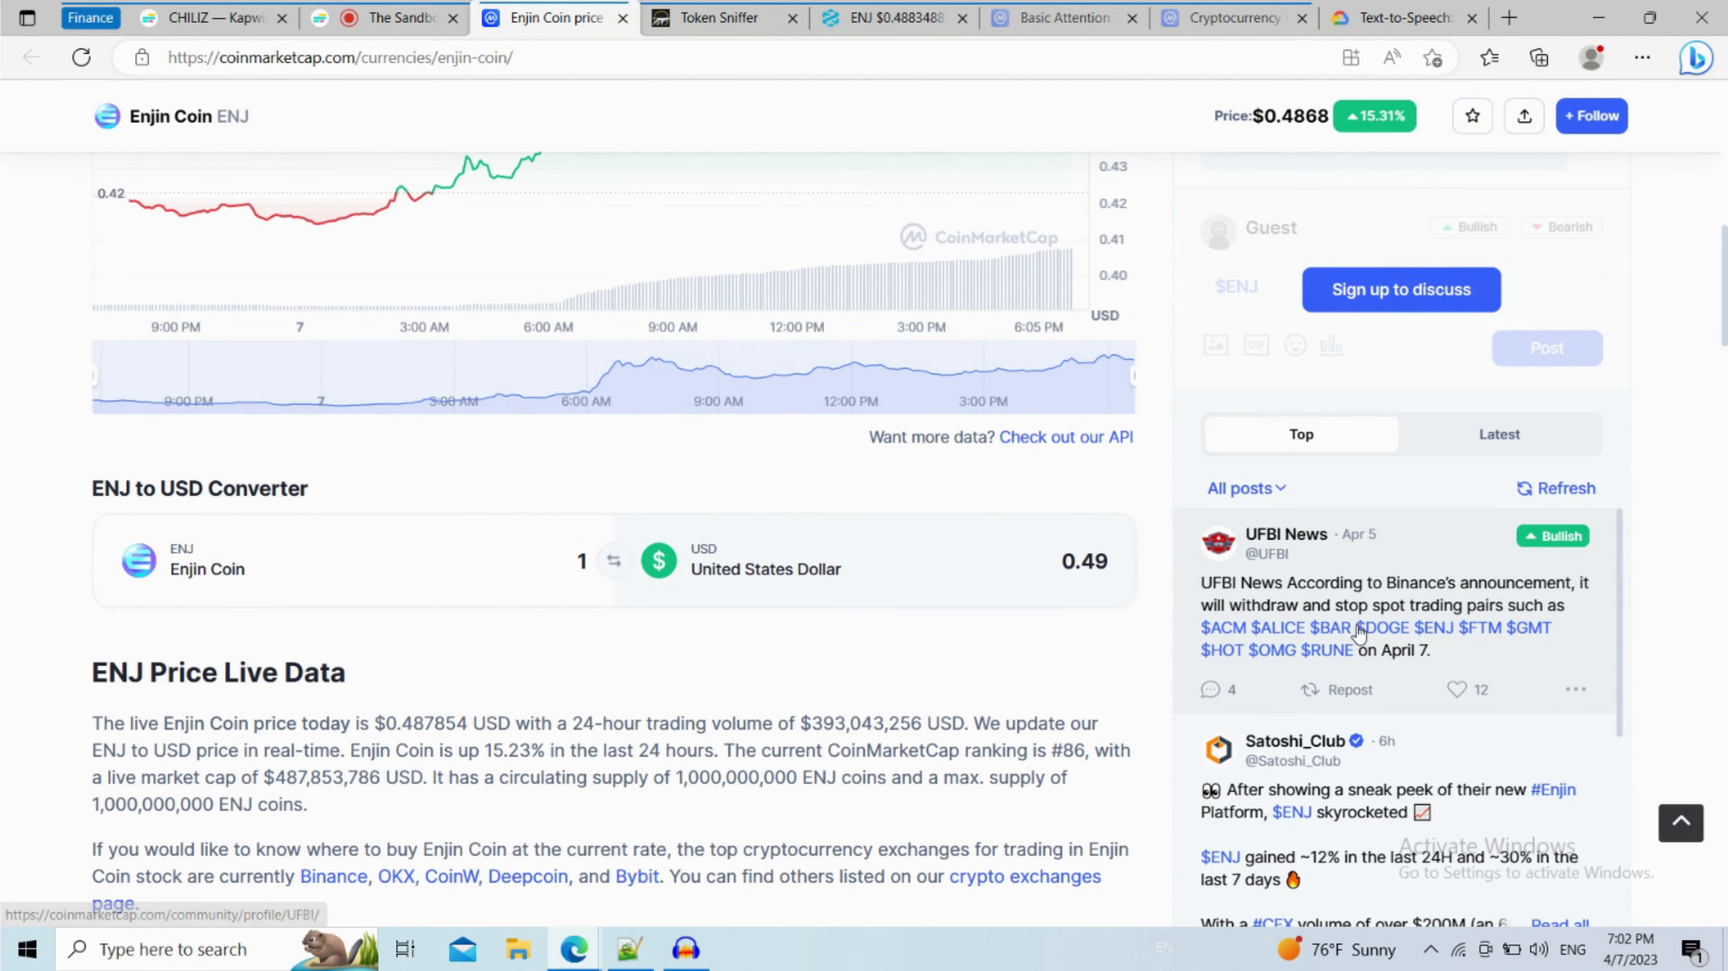
scroll("down", 3)
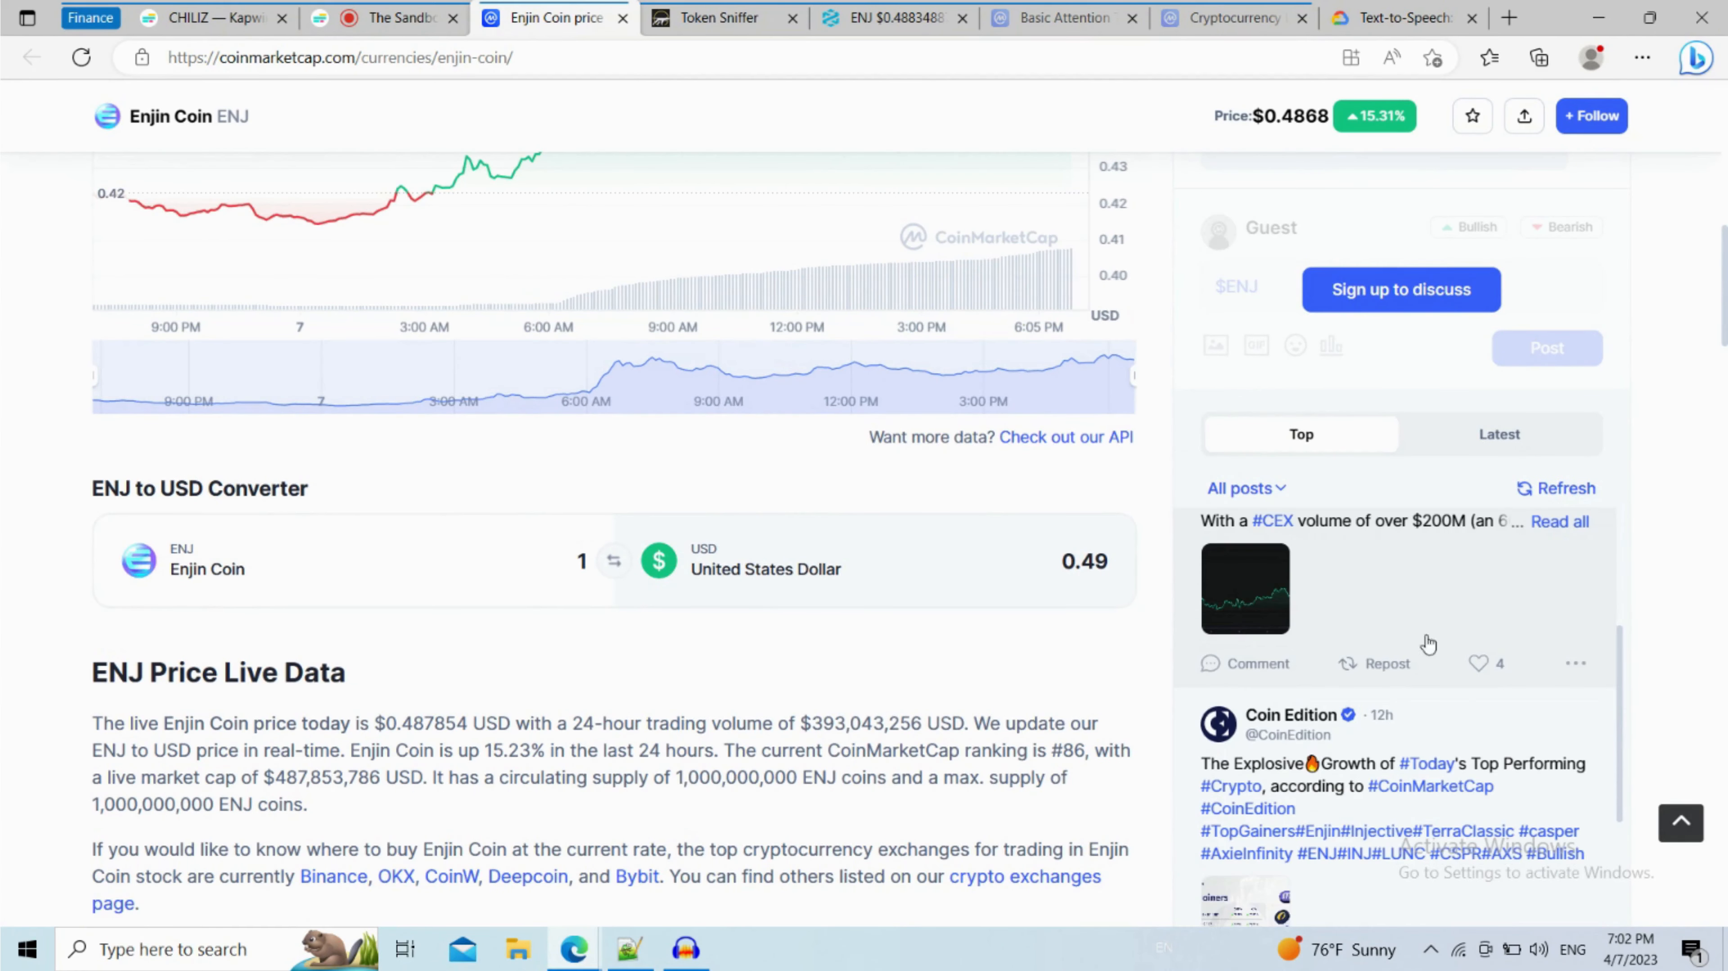
scroll("up", 3)
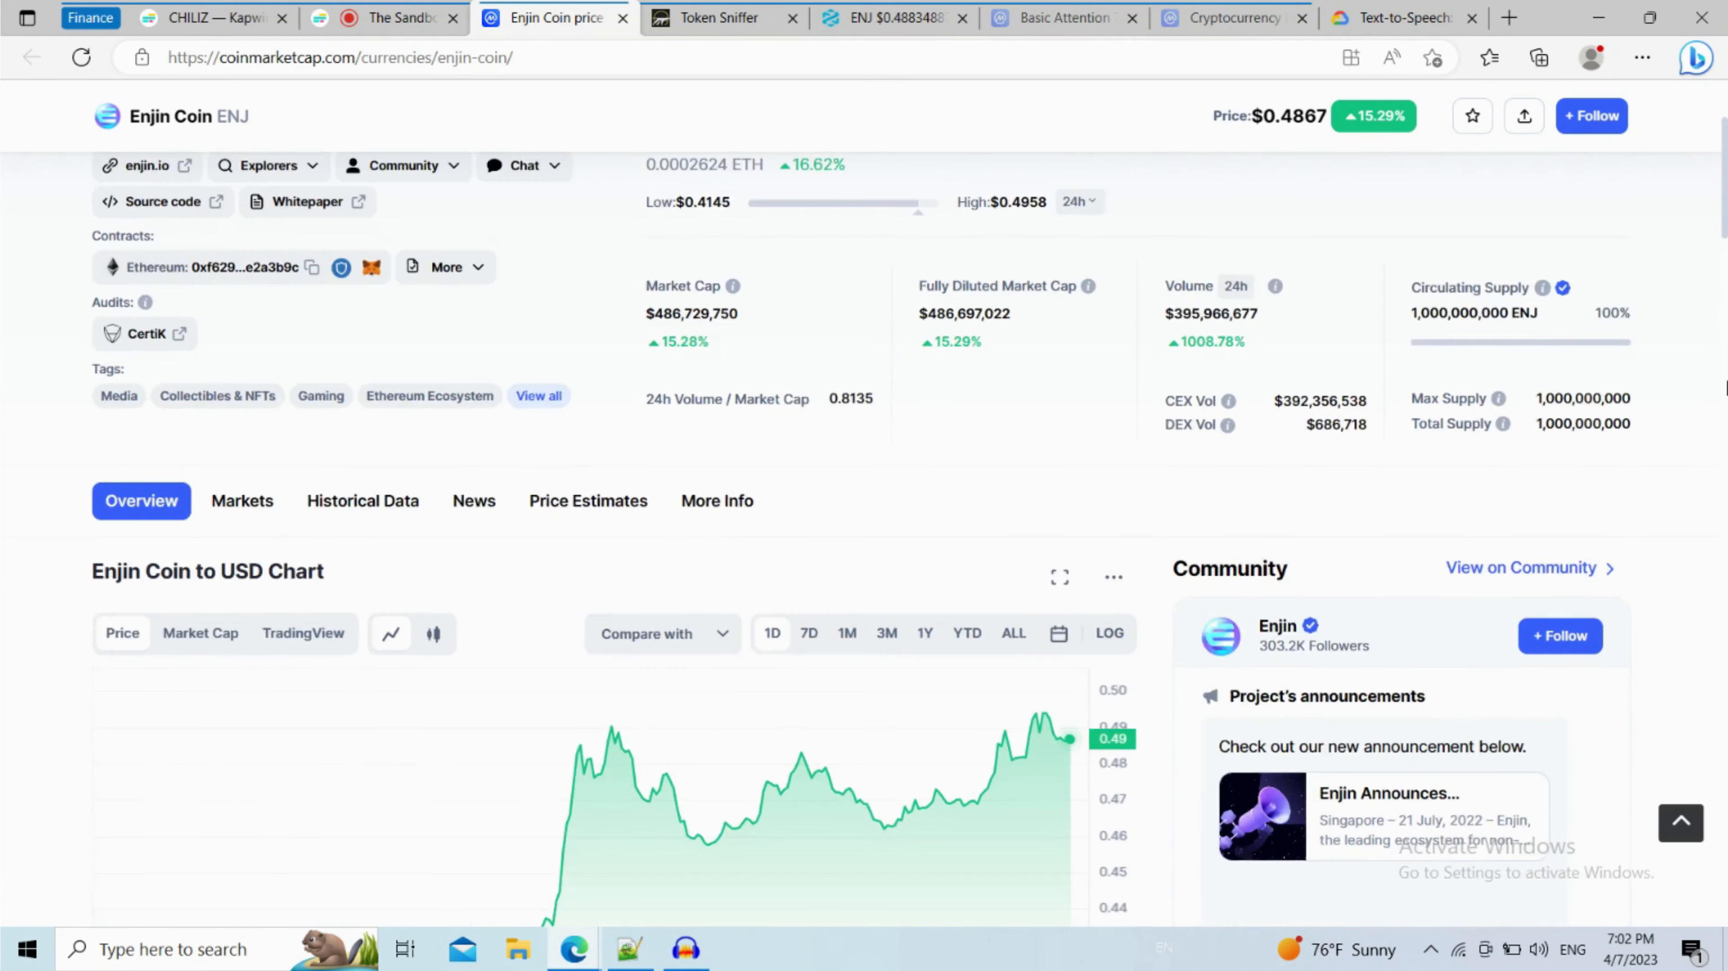
scroll("up", 3)
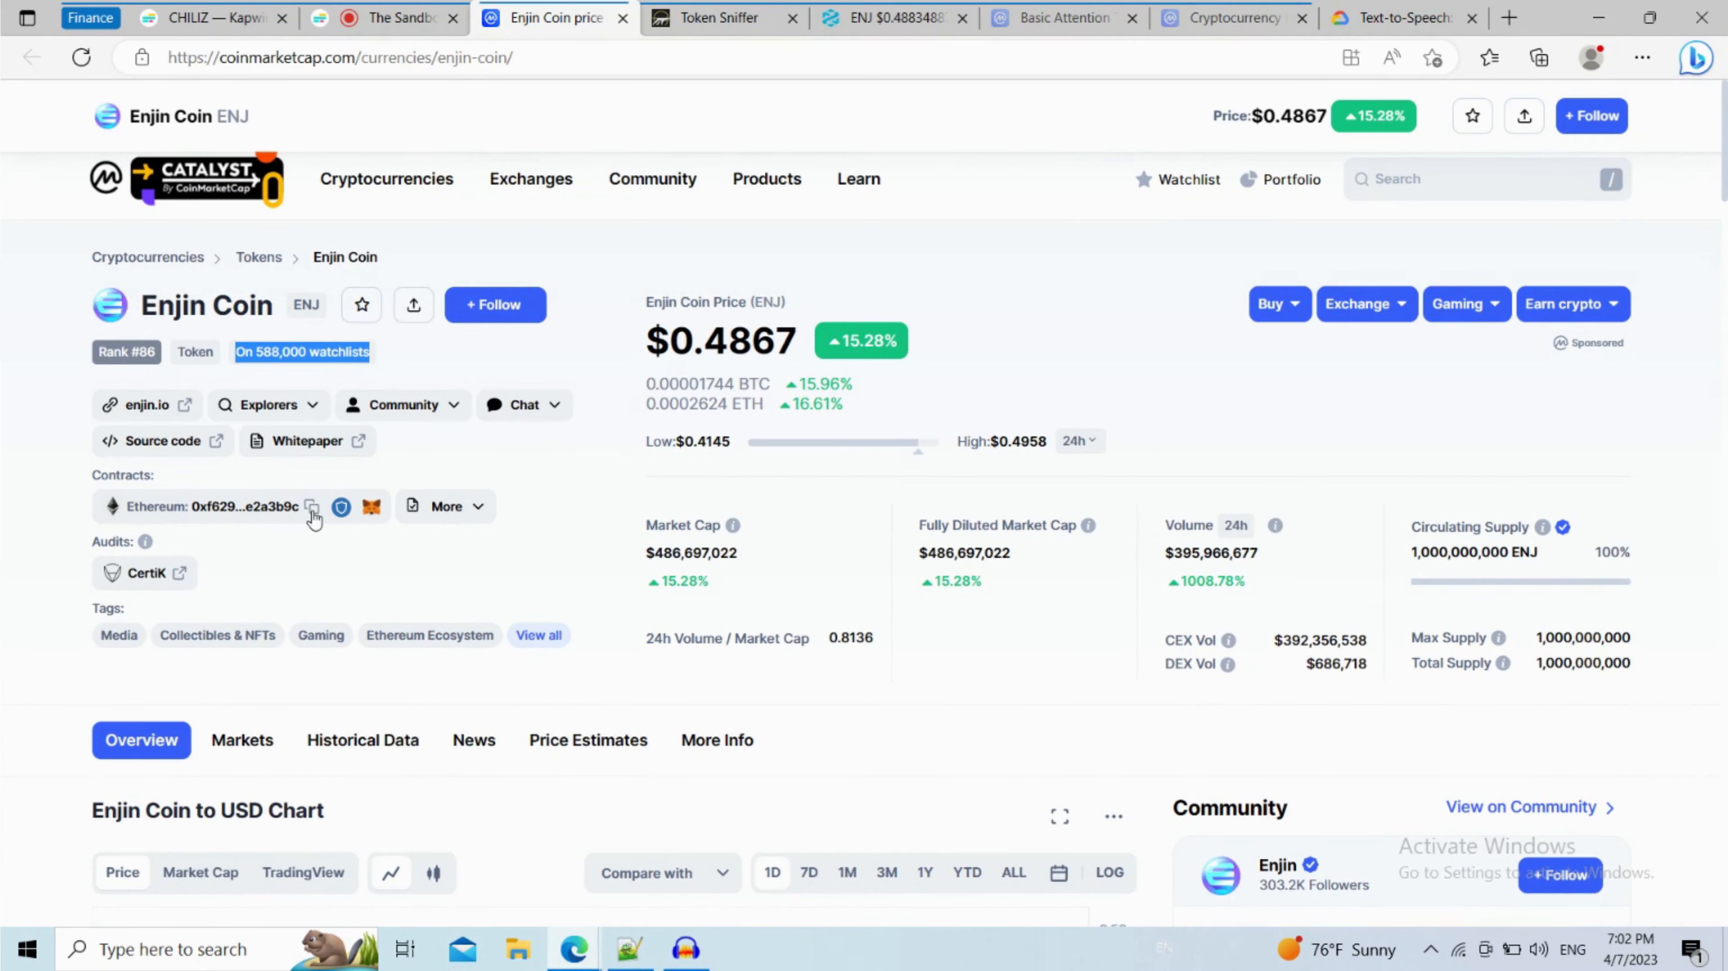
left_click(723, 18)
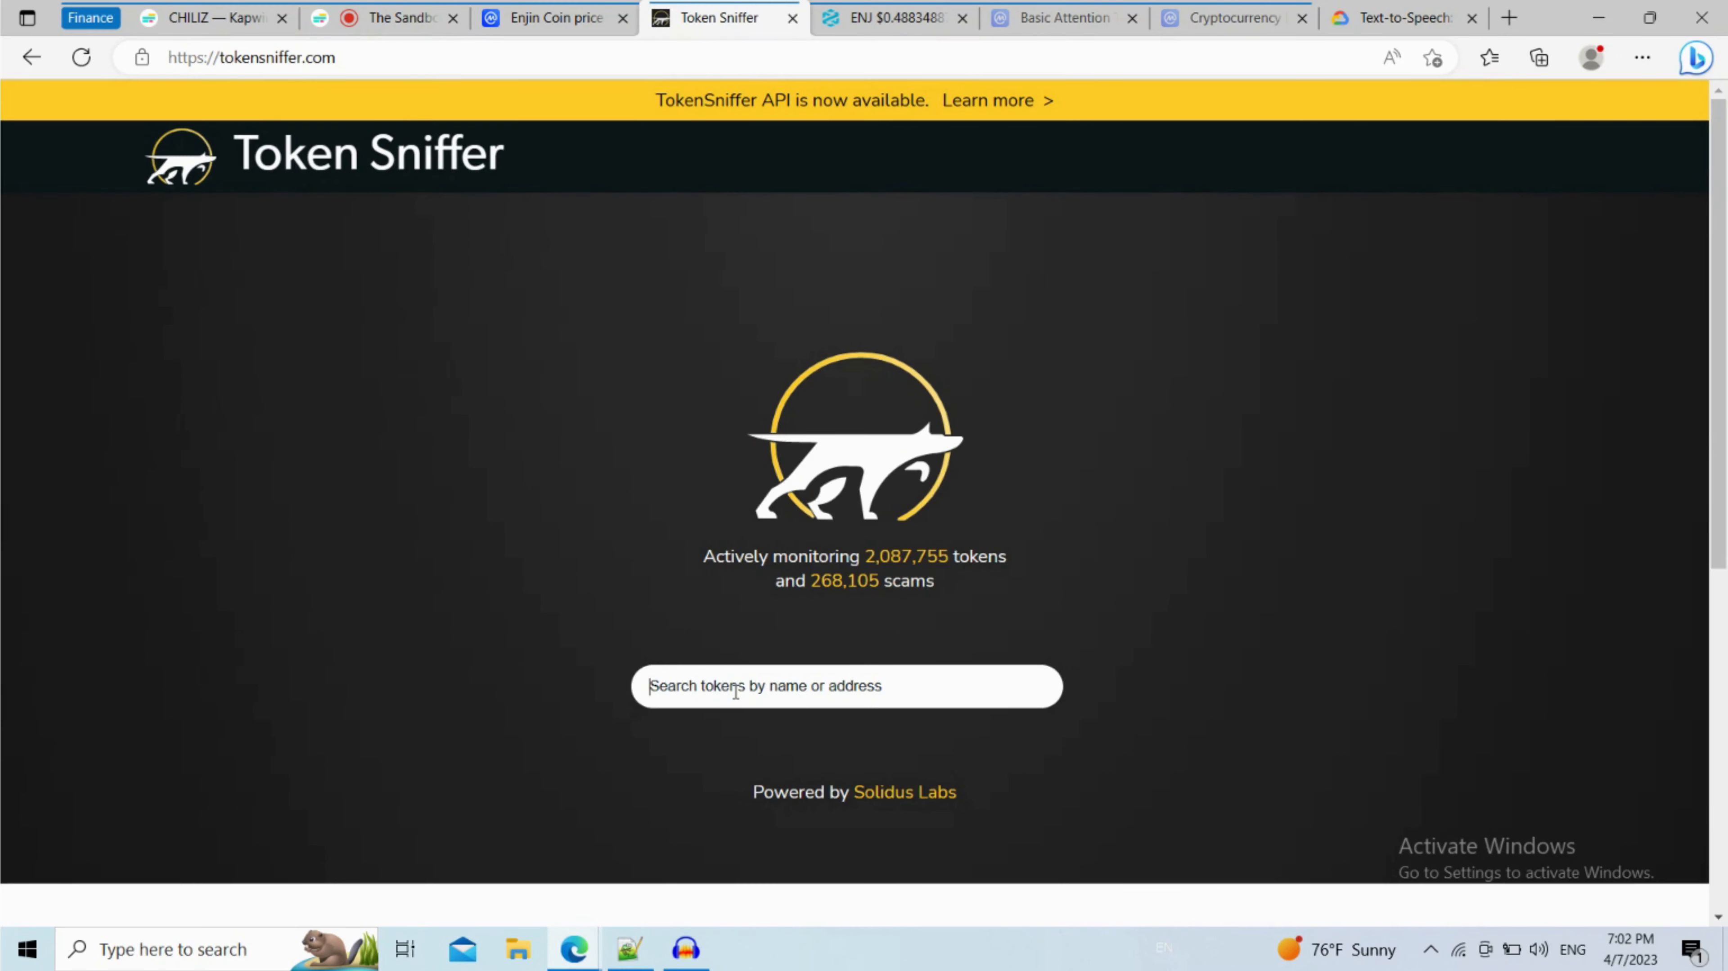
Paste the Enjin Coin contract address into Token Sniffer's search to load its 25/100 audit report
right_click(736, 686)
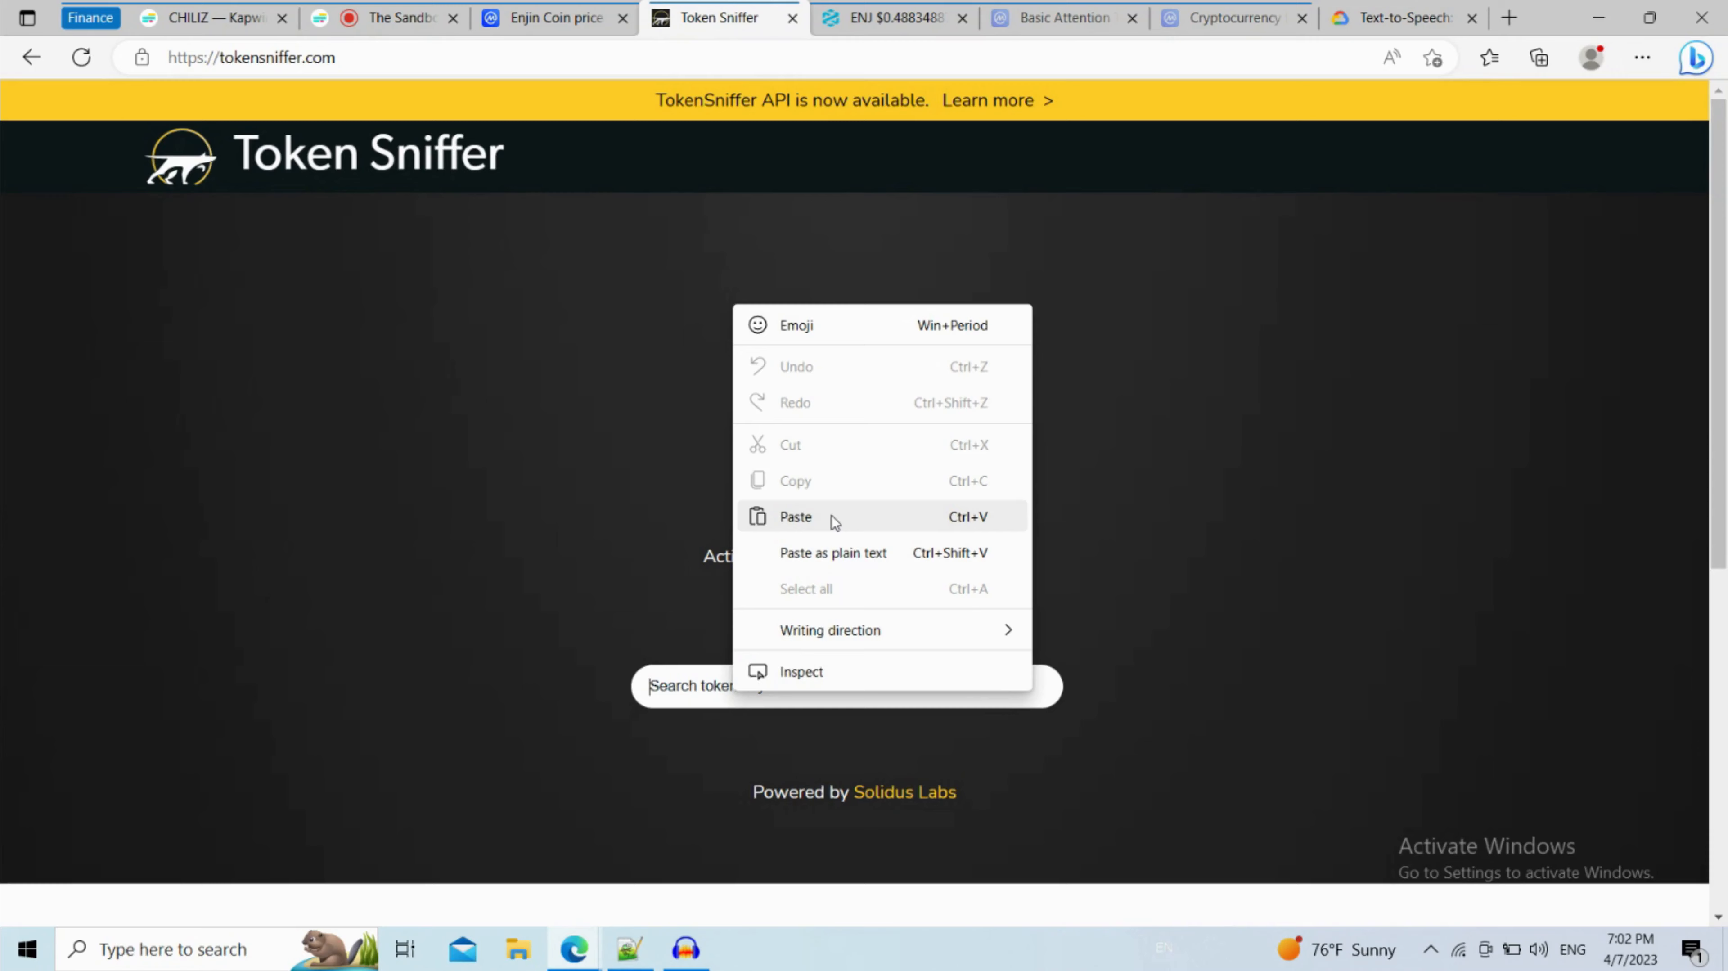
left_click(795, 516)
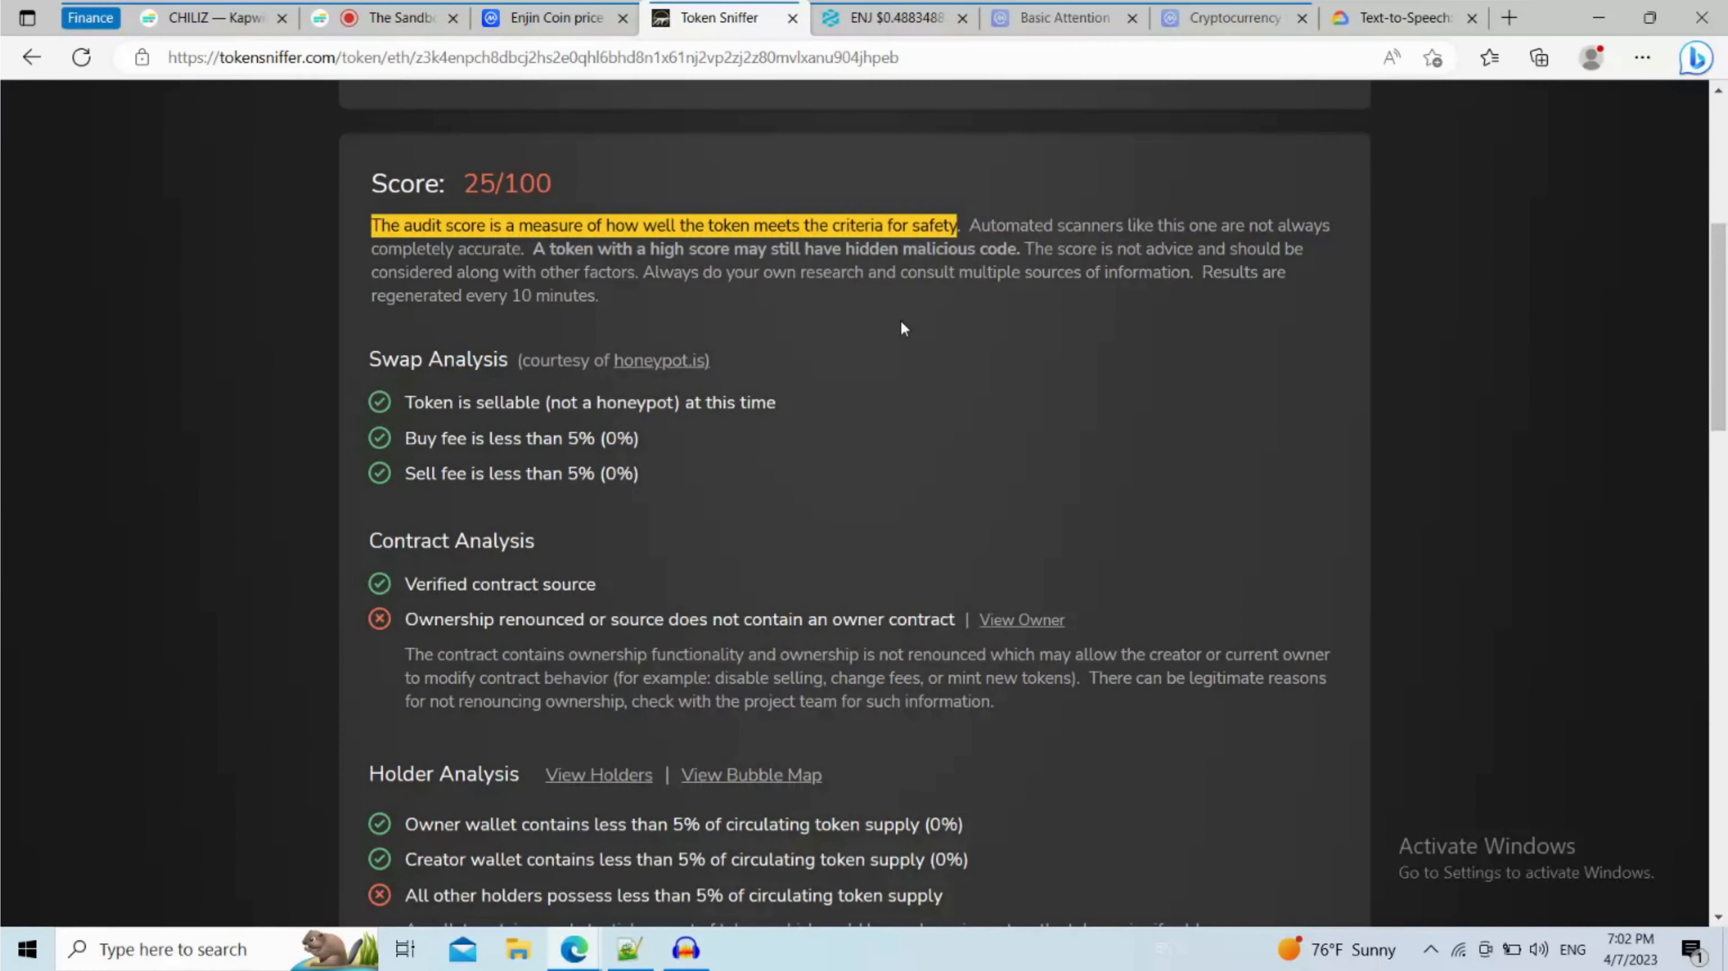
Review the swap analysis results, then follow the DEXTools link to the ENJ/WETH pair
scroll("down", 3)
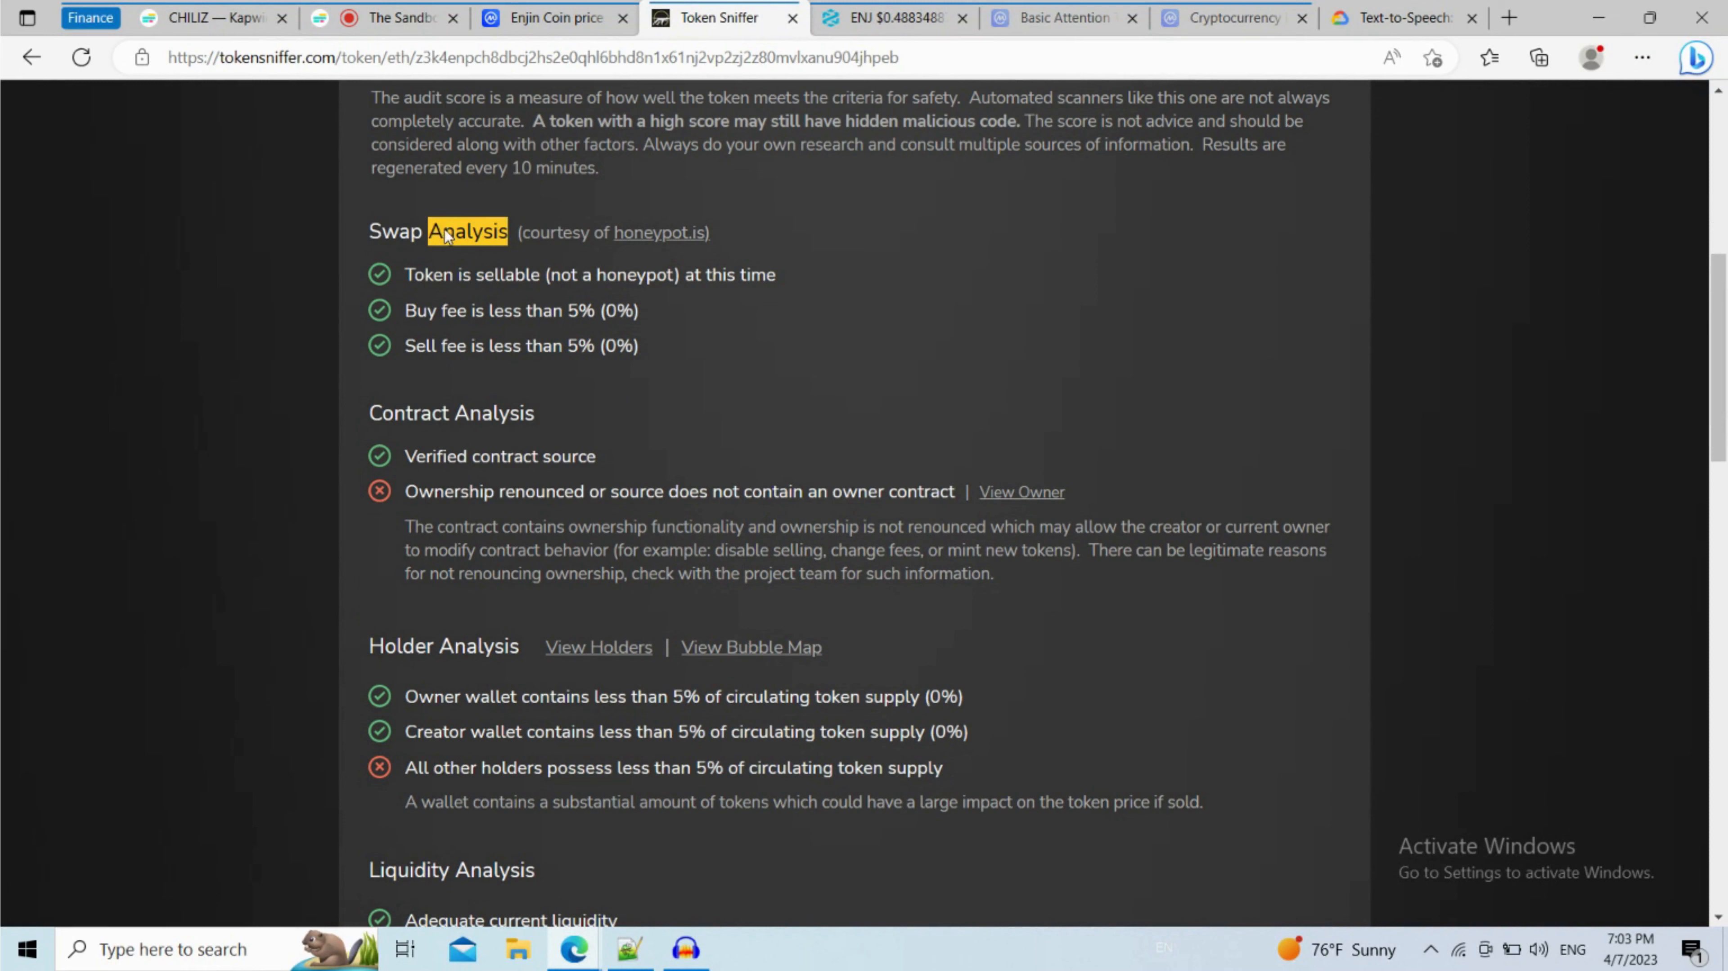
double_click(409, 412)
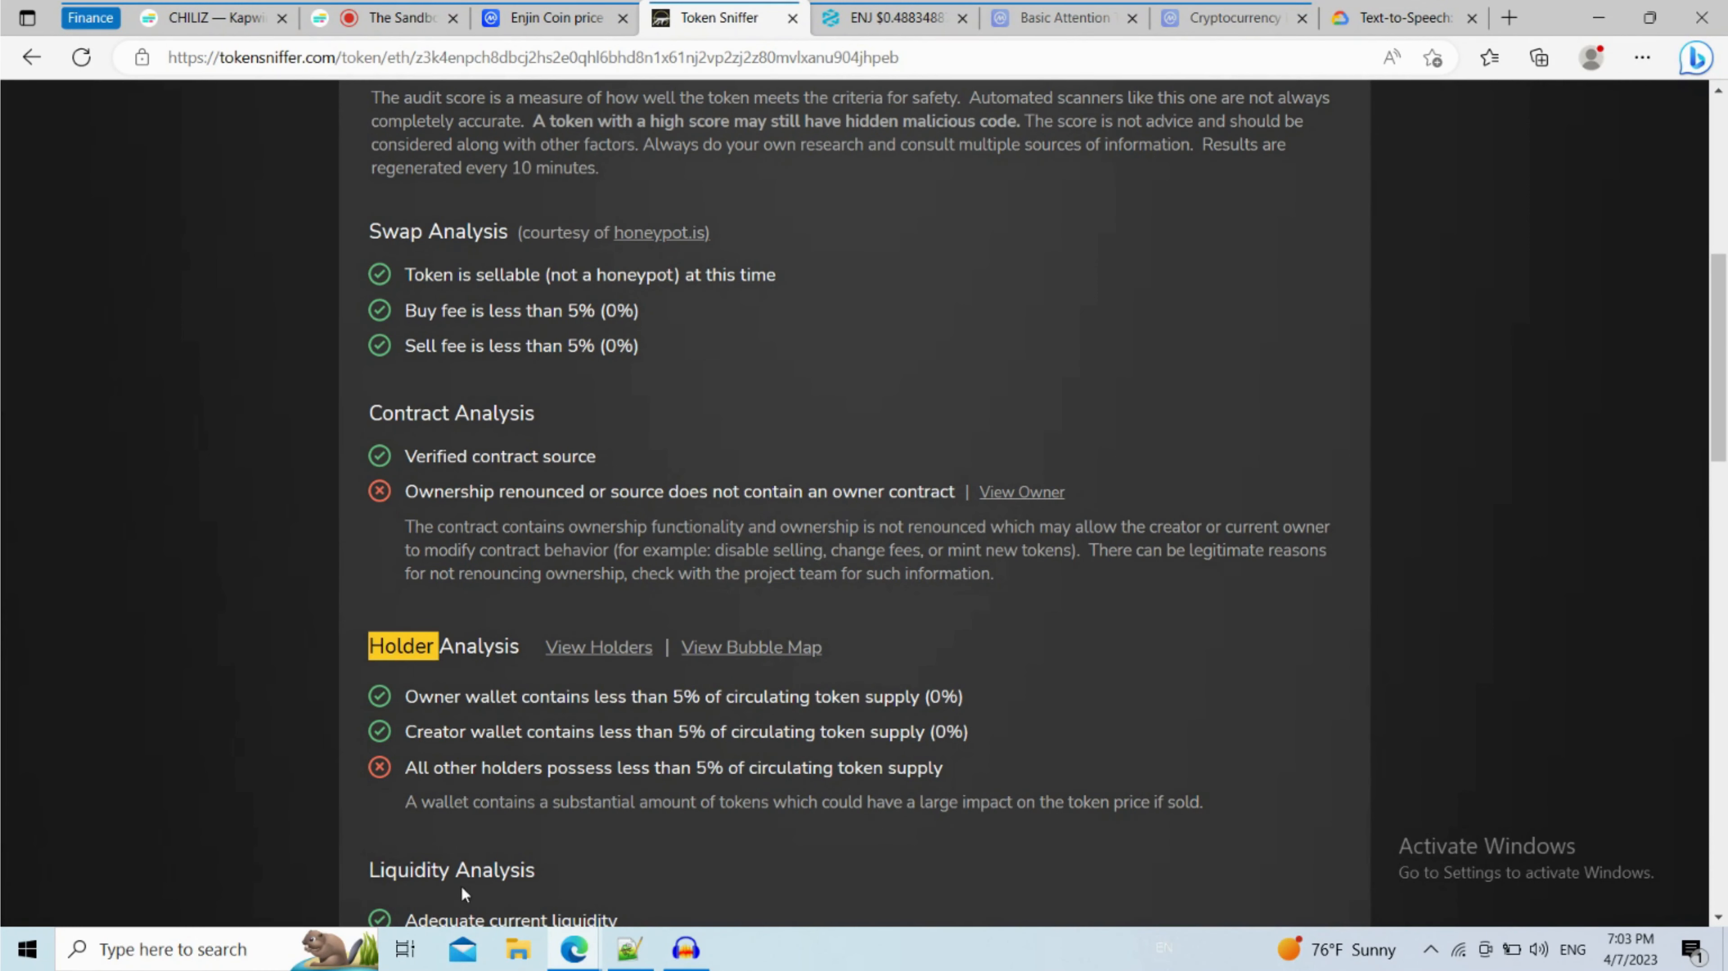
scroll("up", 3)
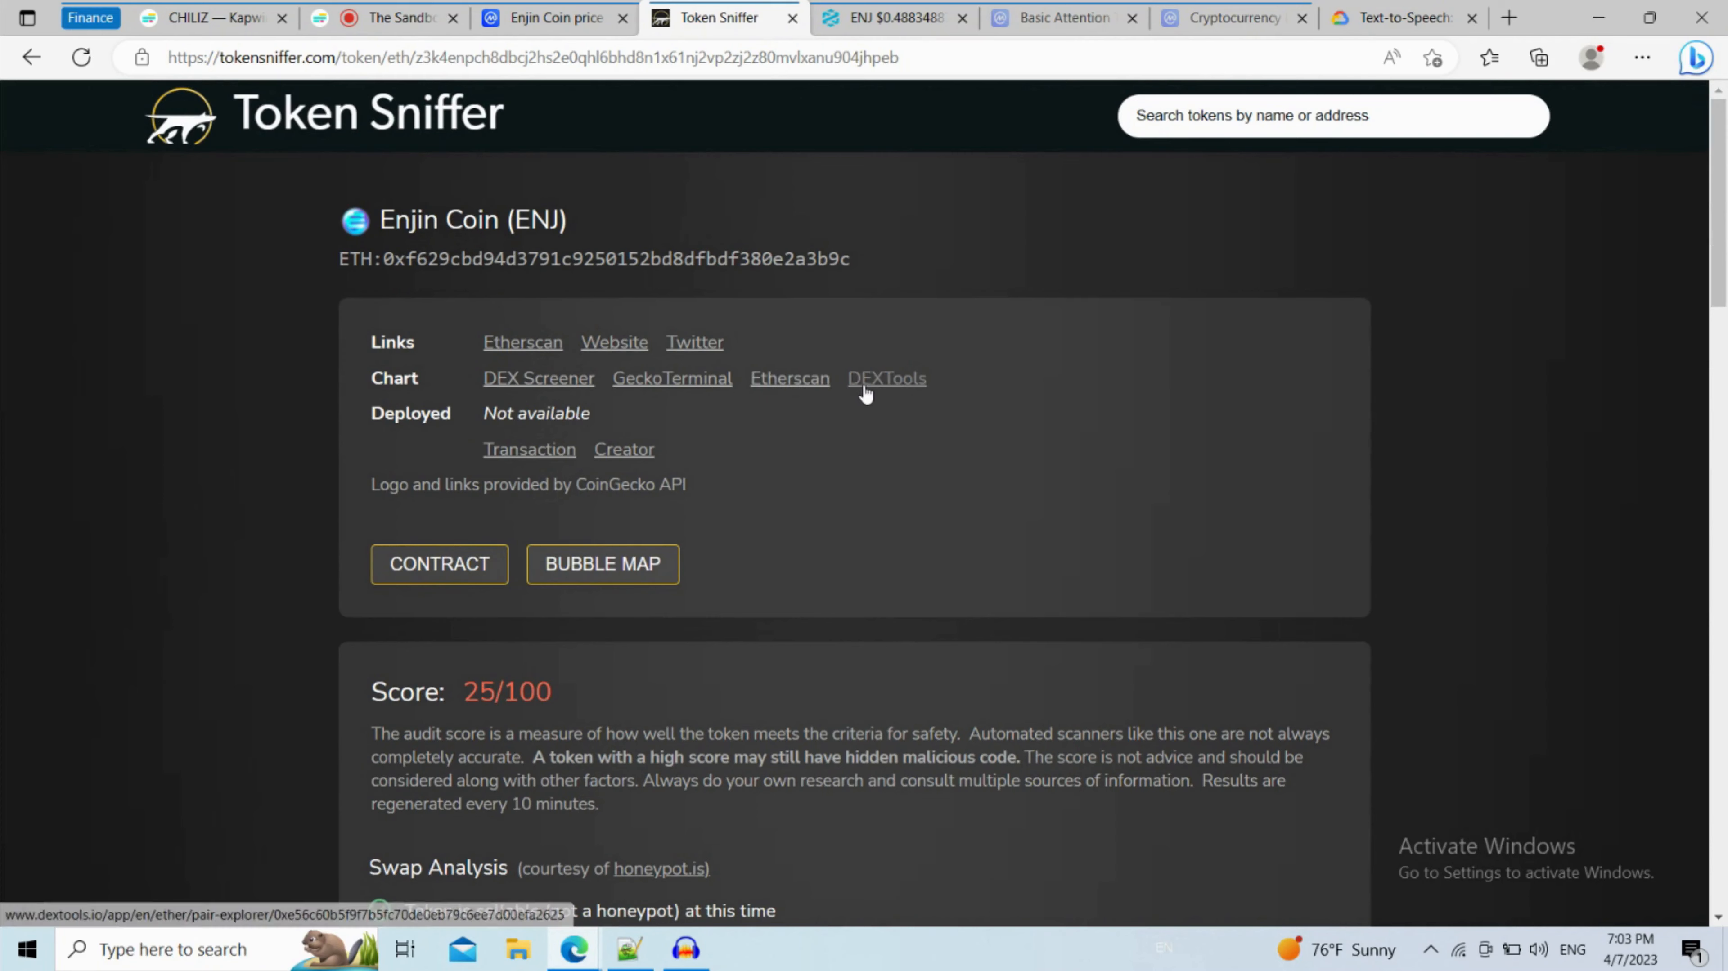
left_click(886, 378)
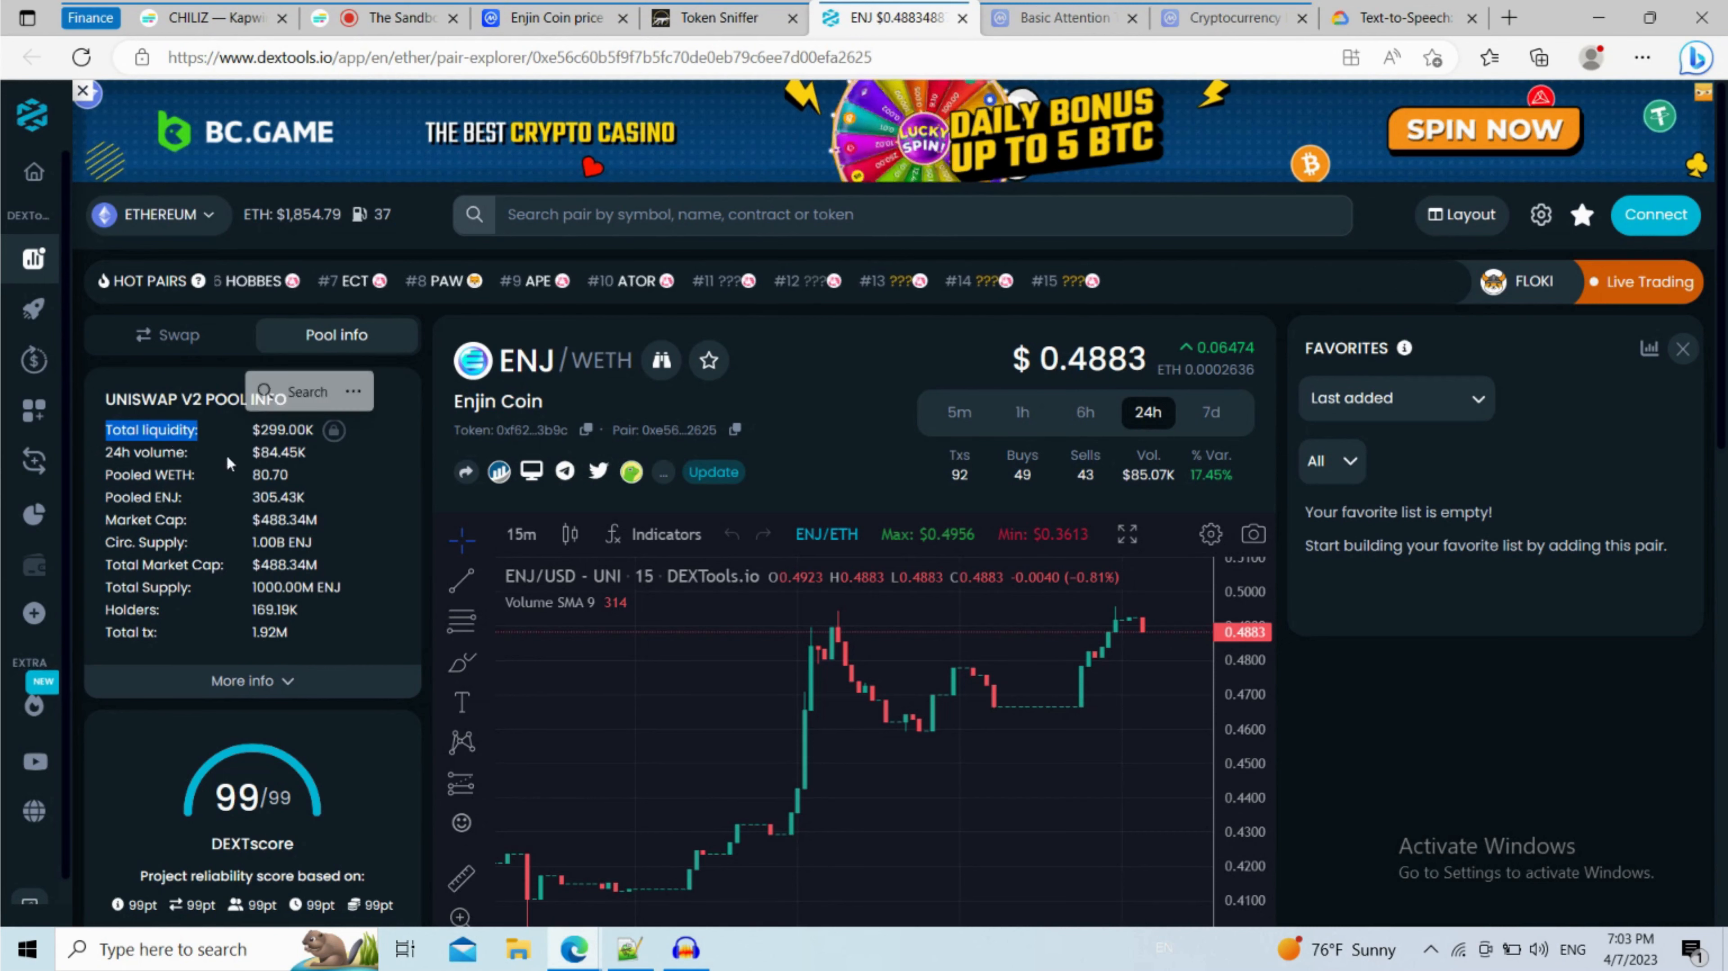
Scroll the ENJ/WETH trade history back through buys and sells to the April 2, 2023 entries
scroll("down", 3)
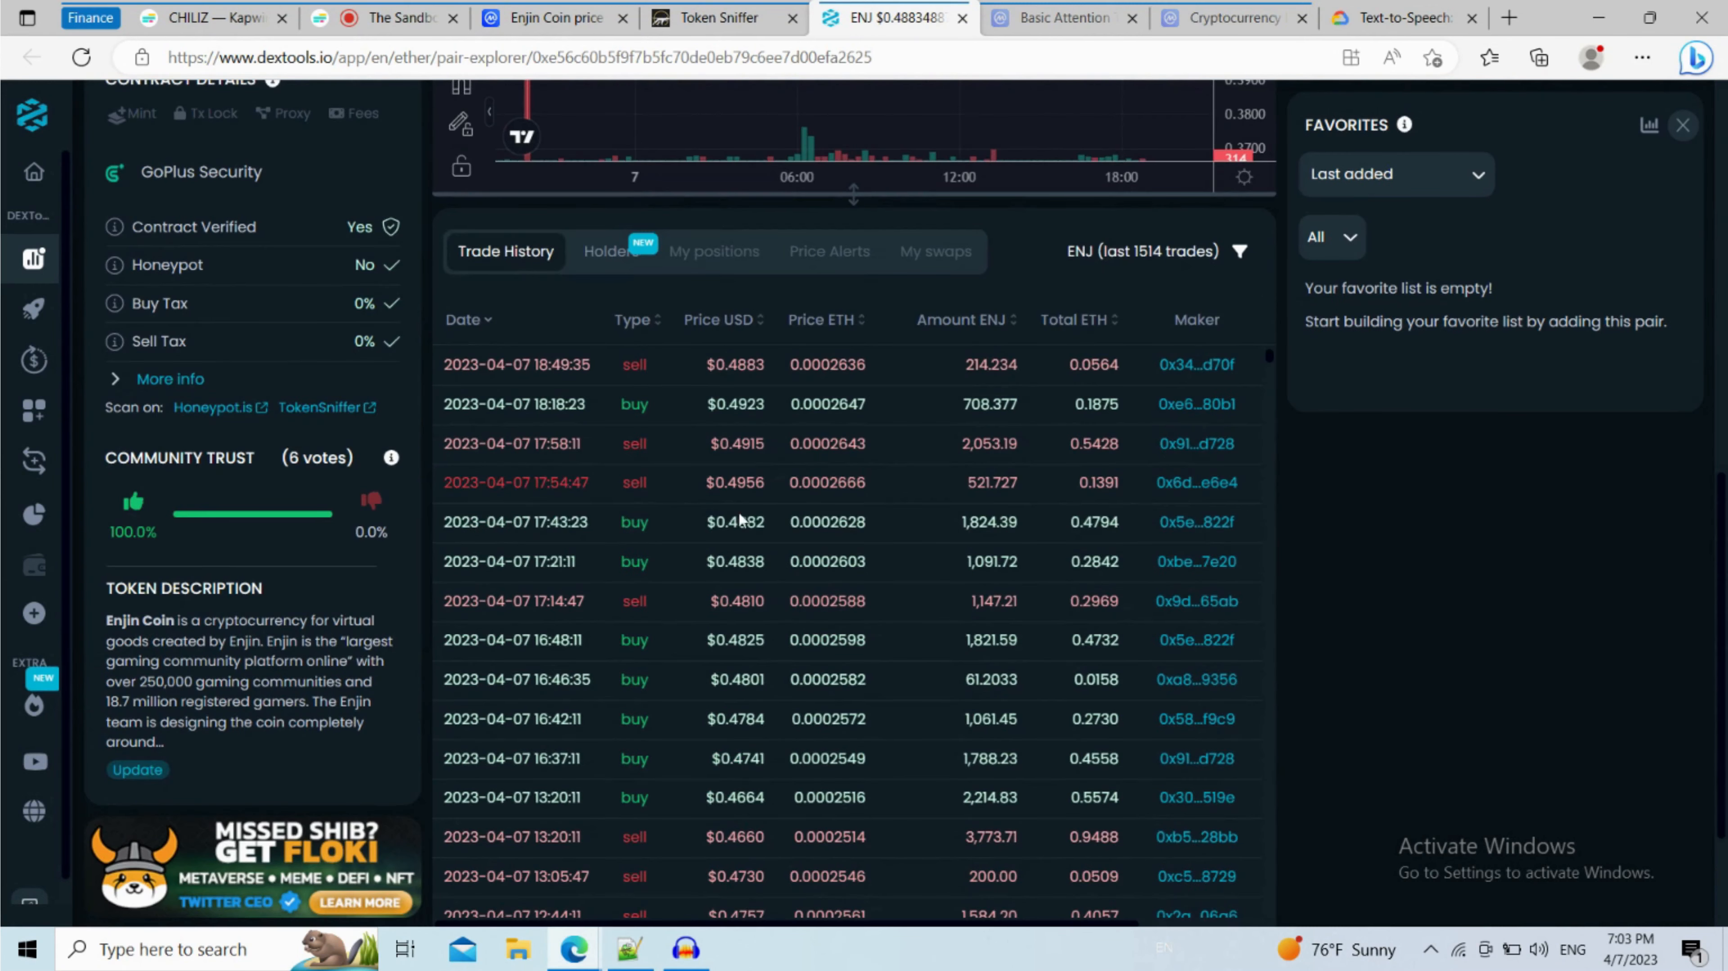
scroll("down", 3)
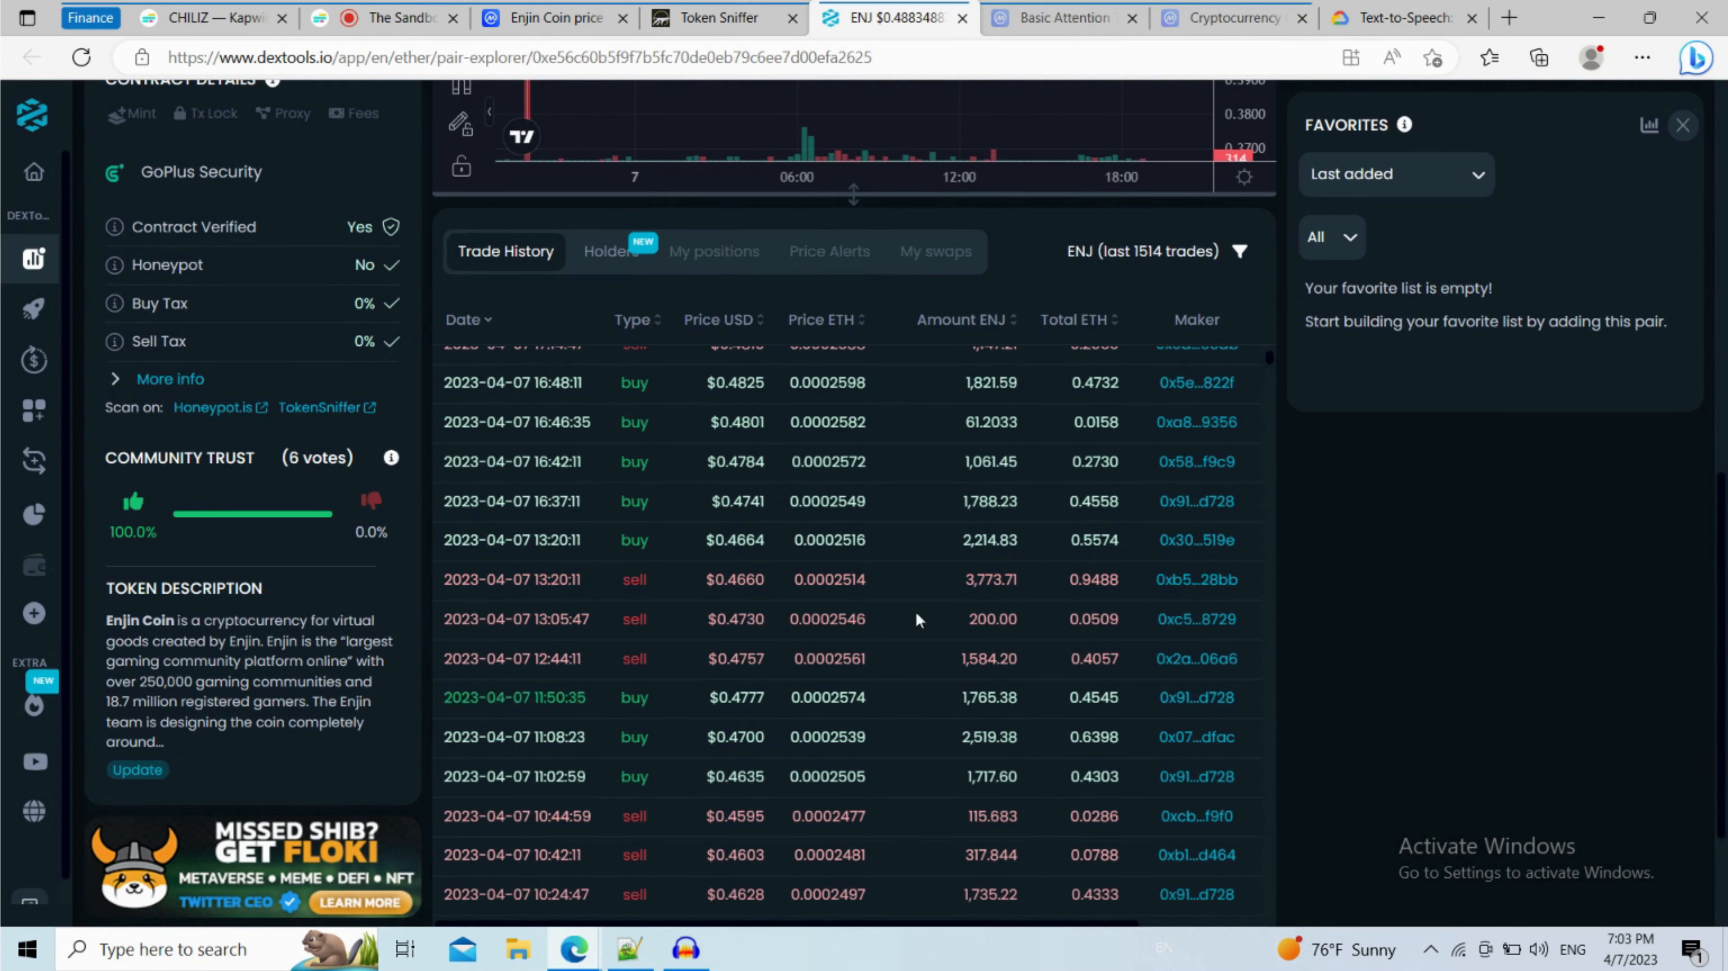
scroll("down", 3)
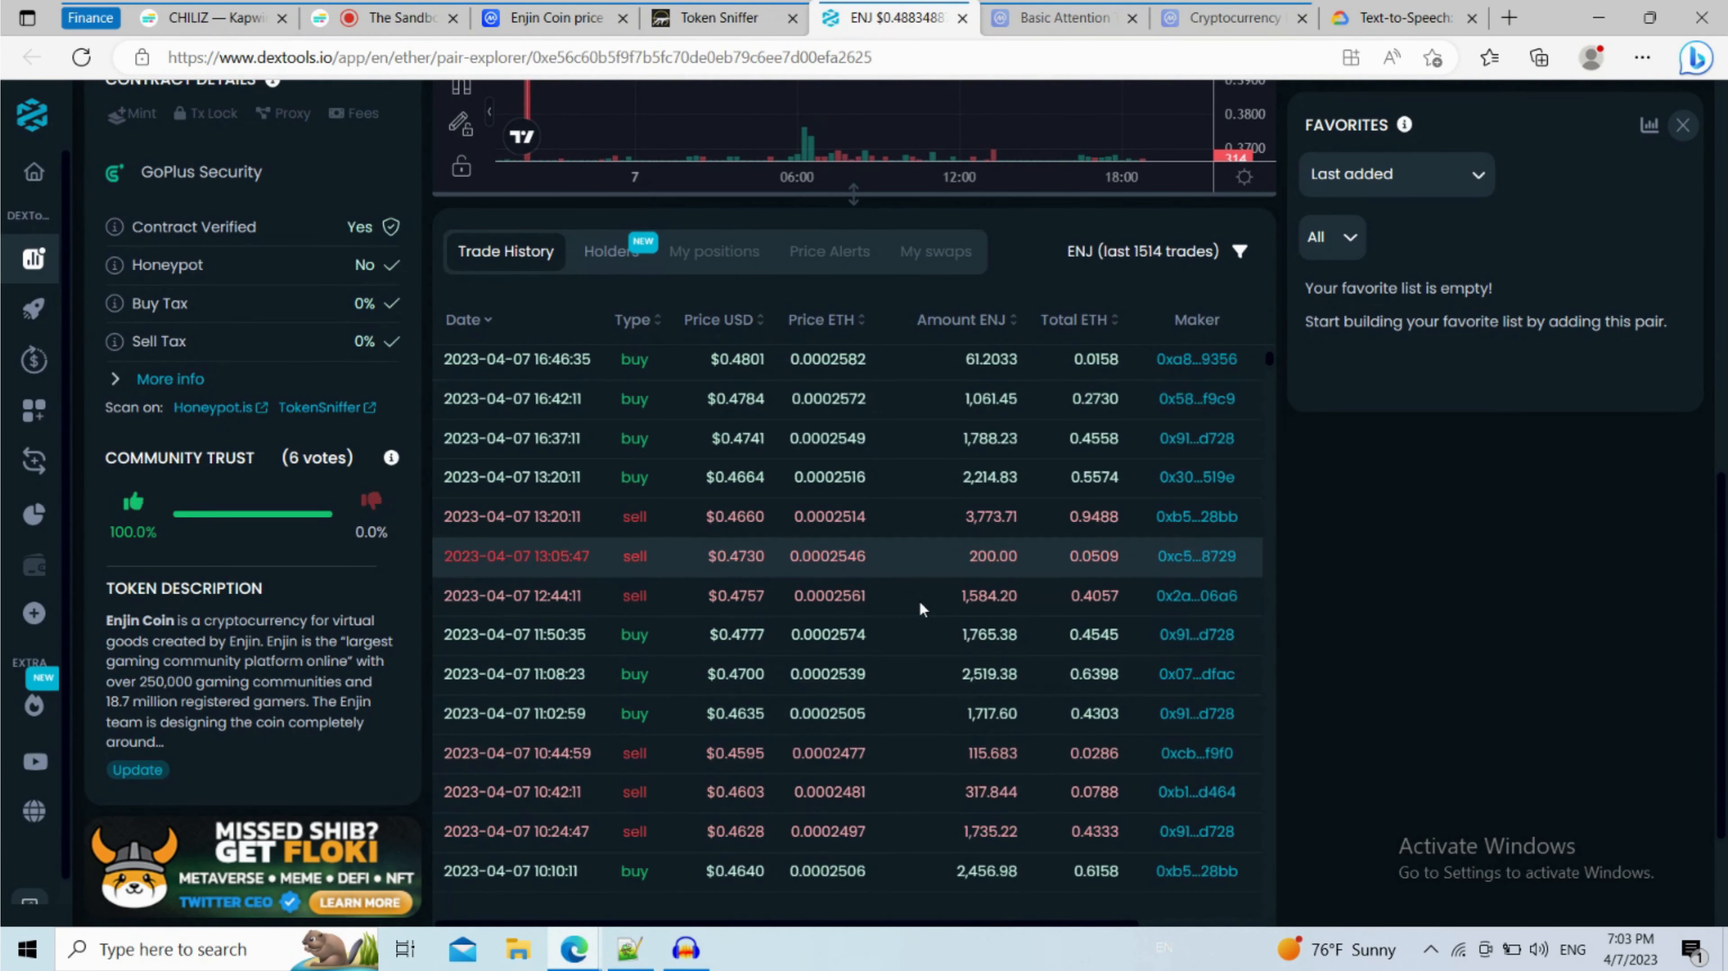
scroll("down", 3)
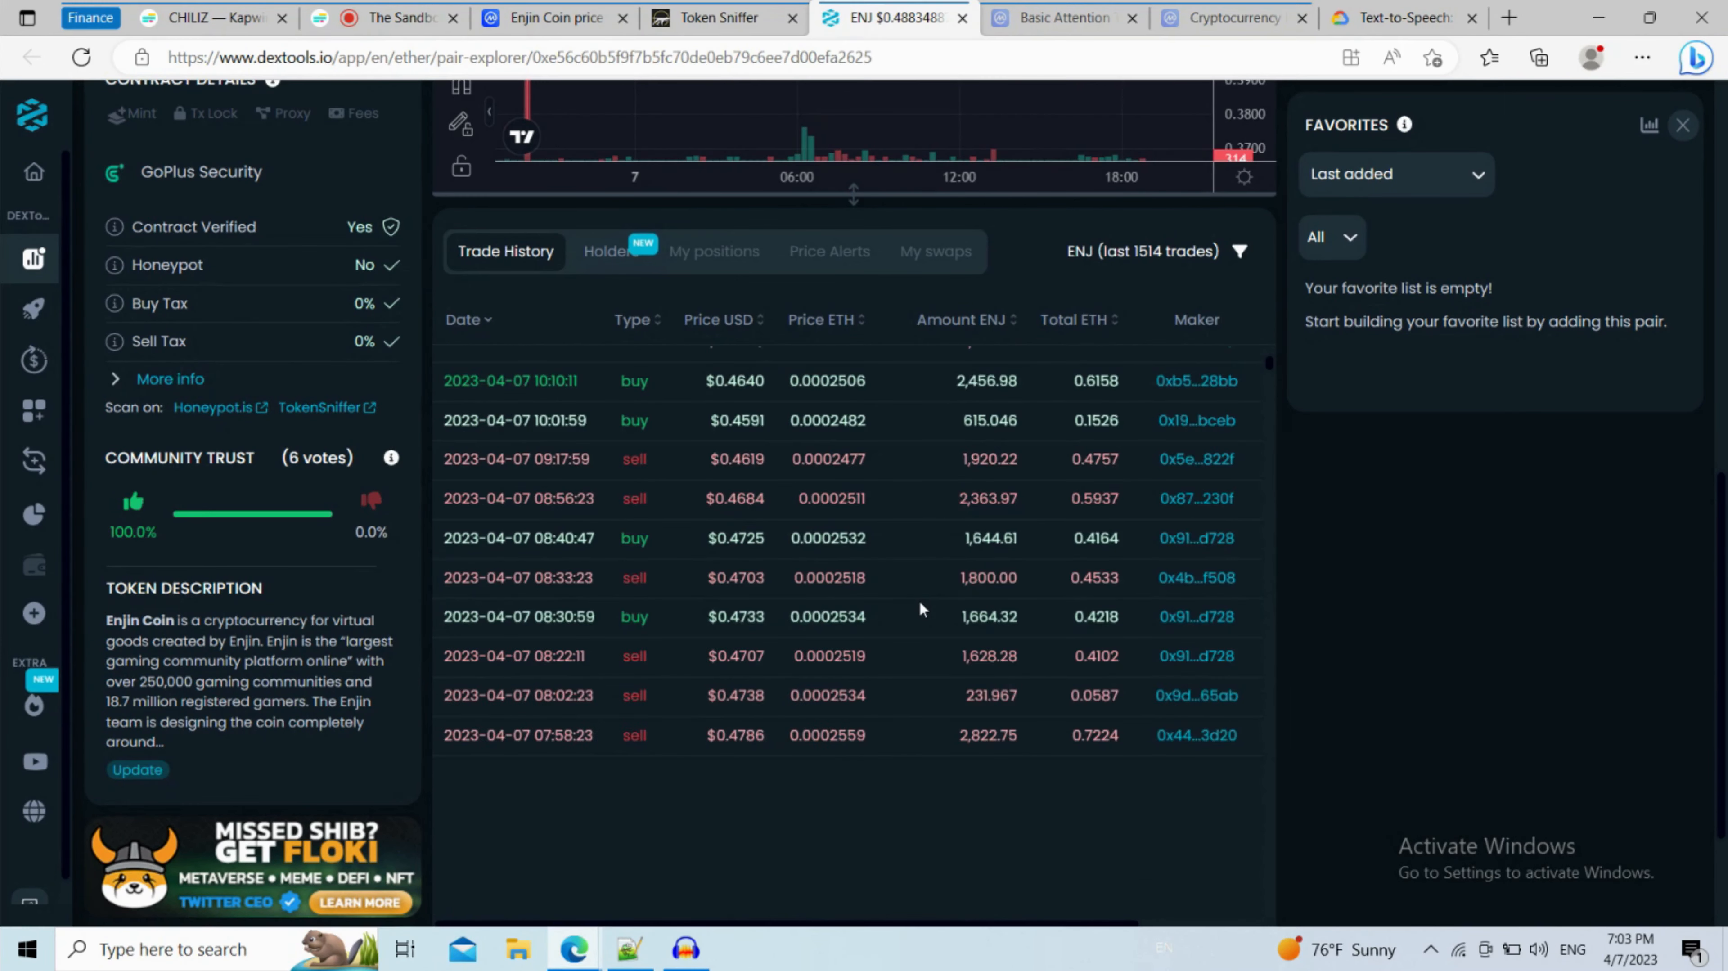
scroll("down", 3)
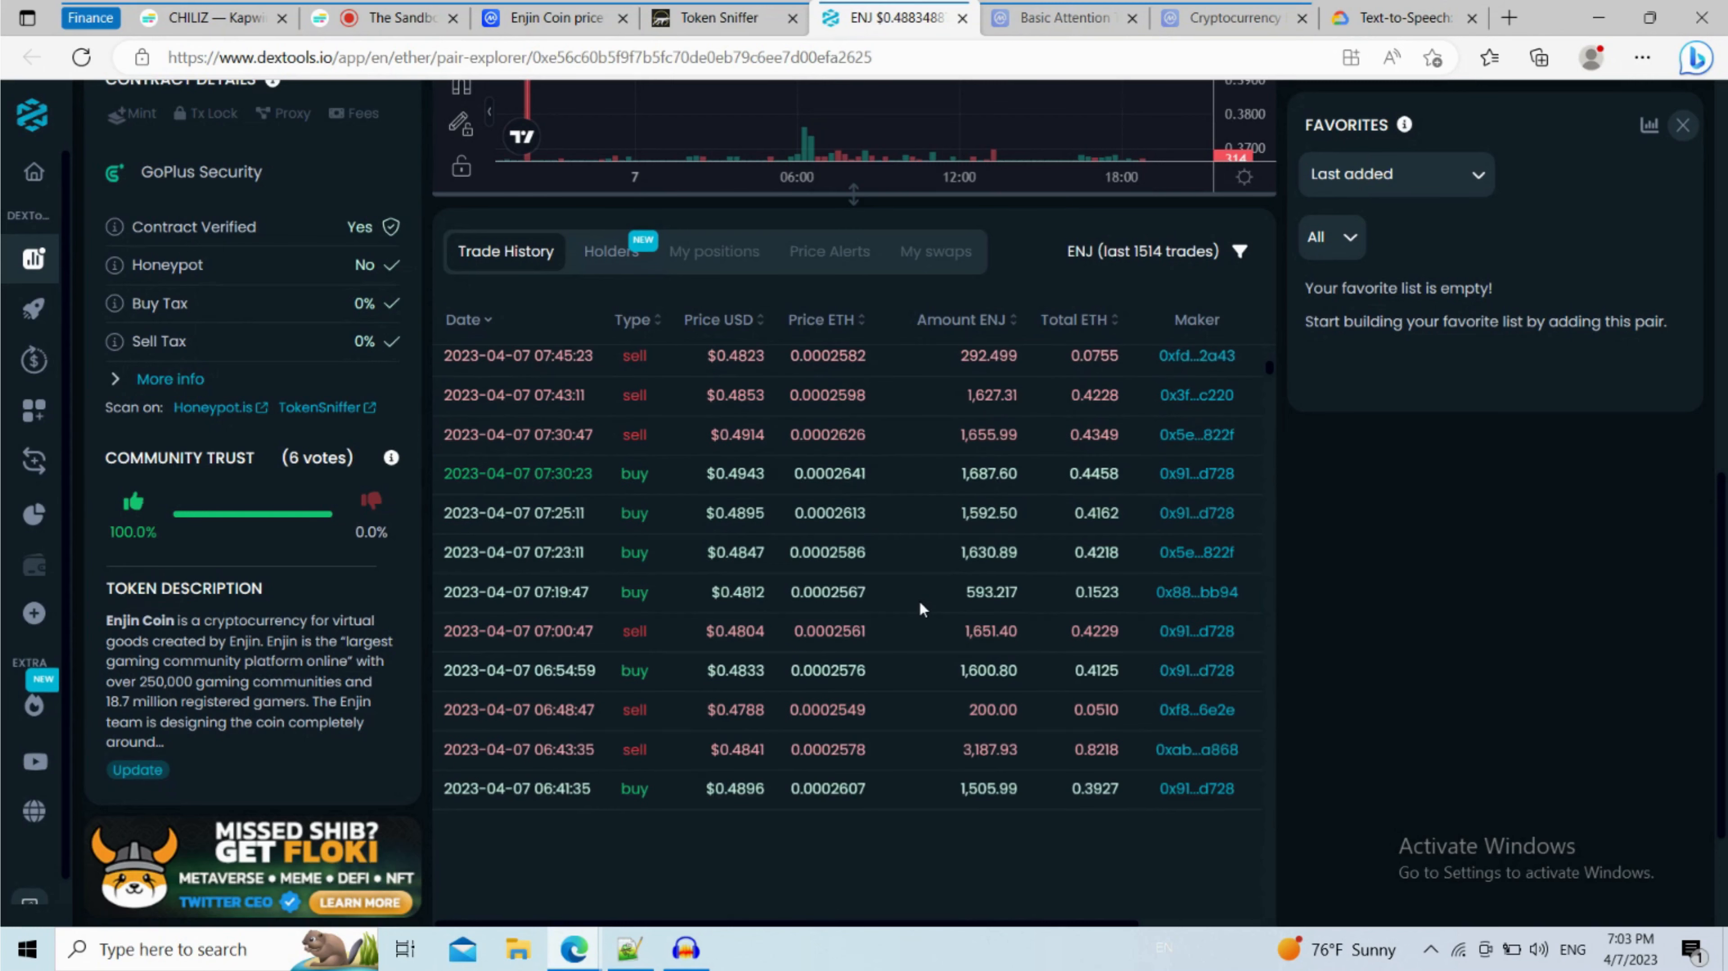
scroll("down", 3)
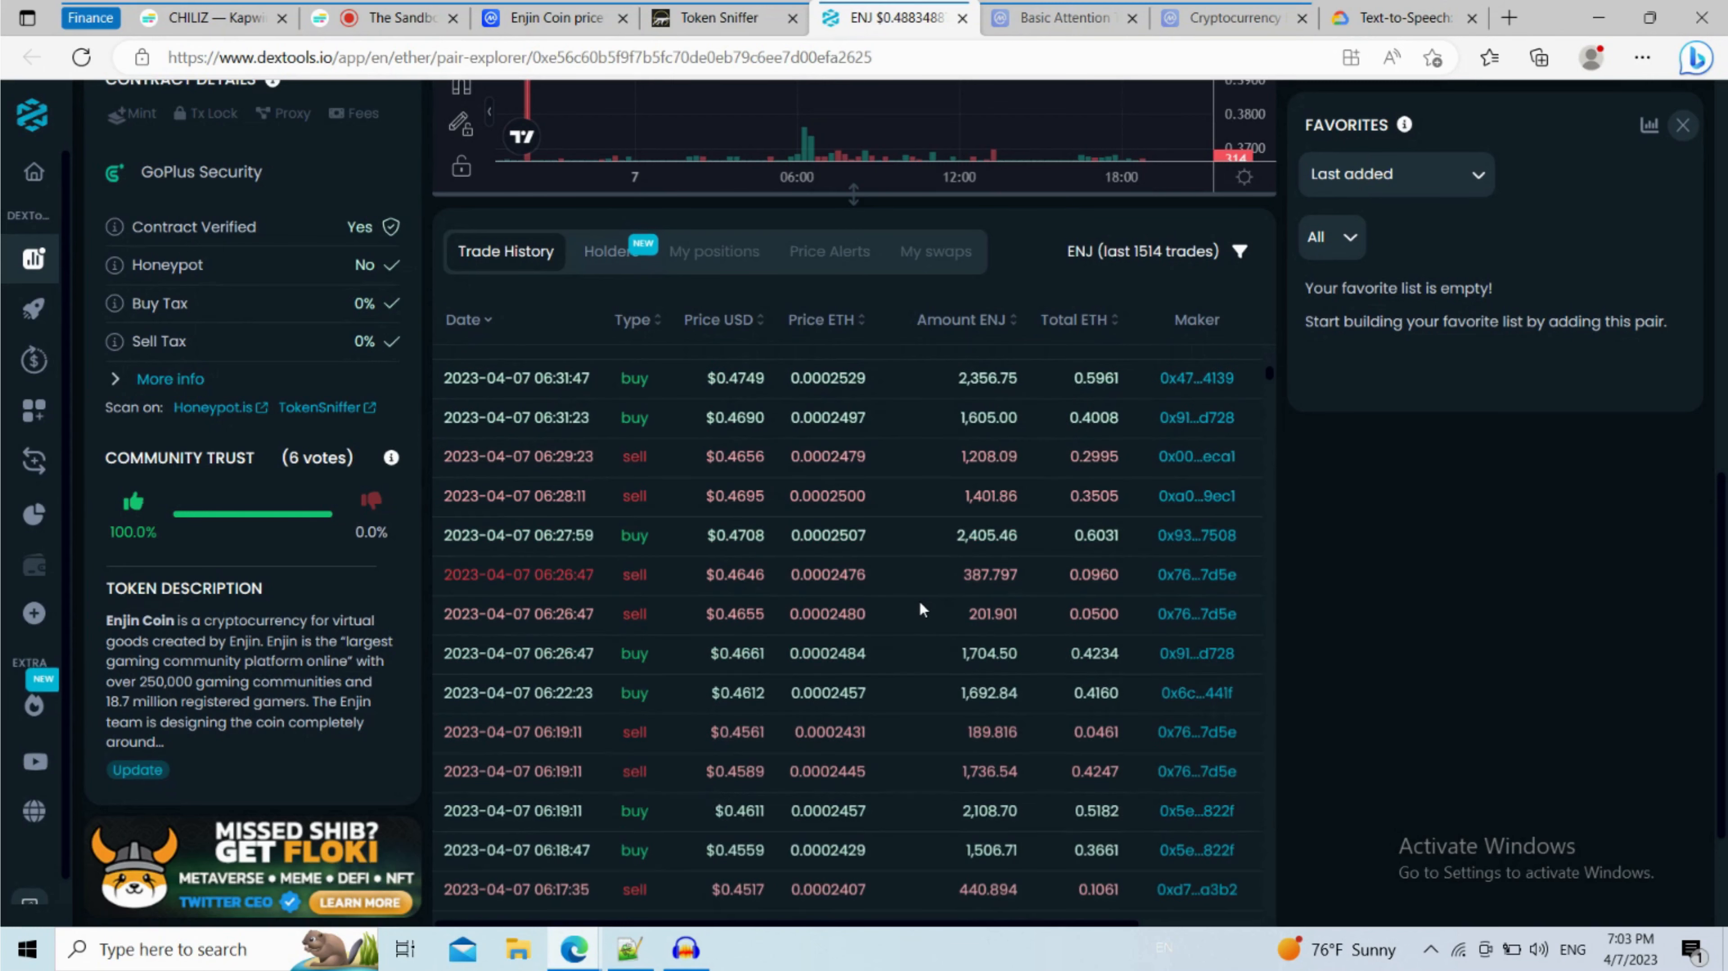
scroll("down", 3)
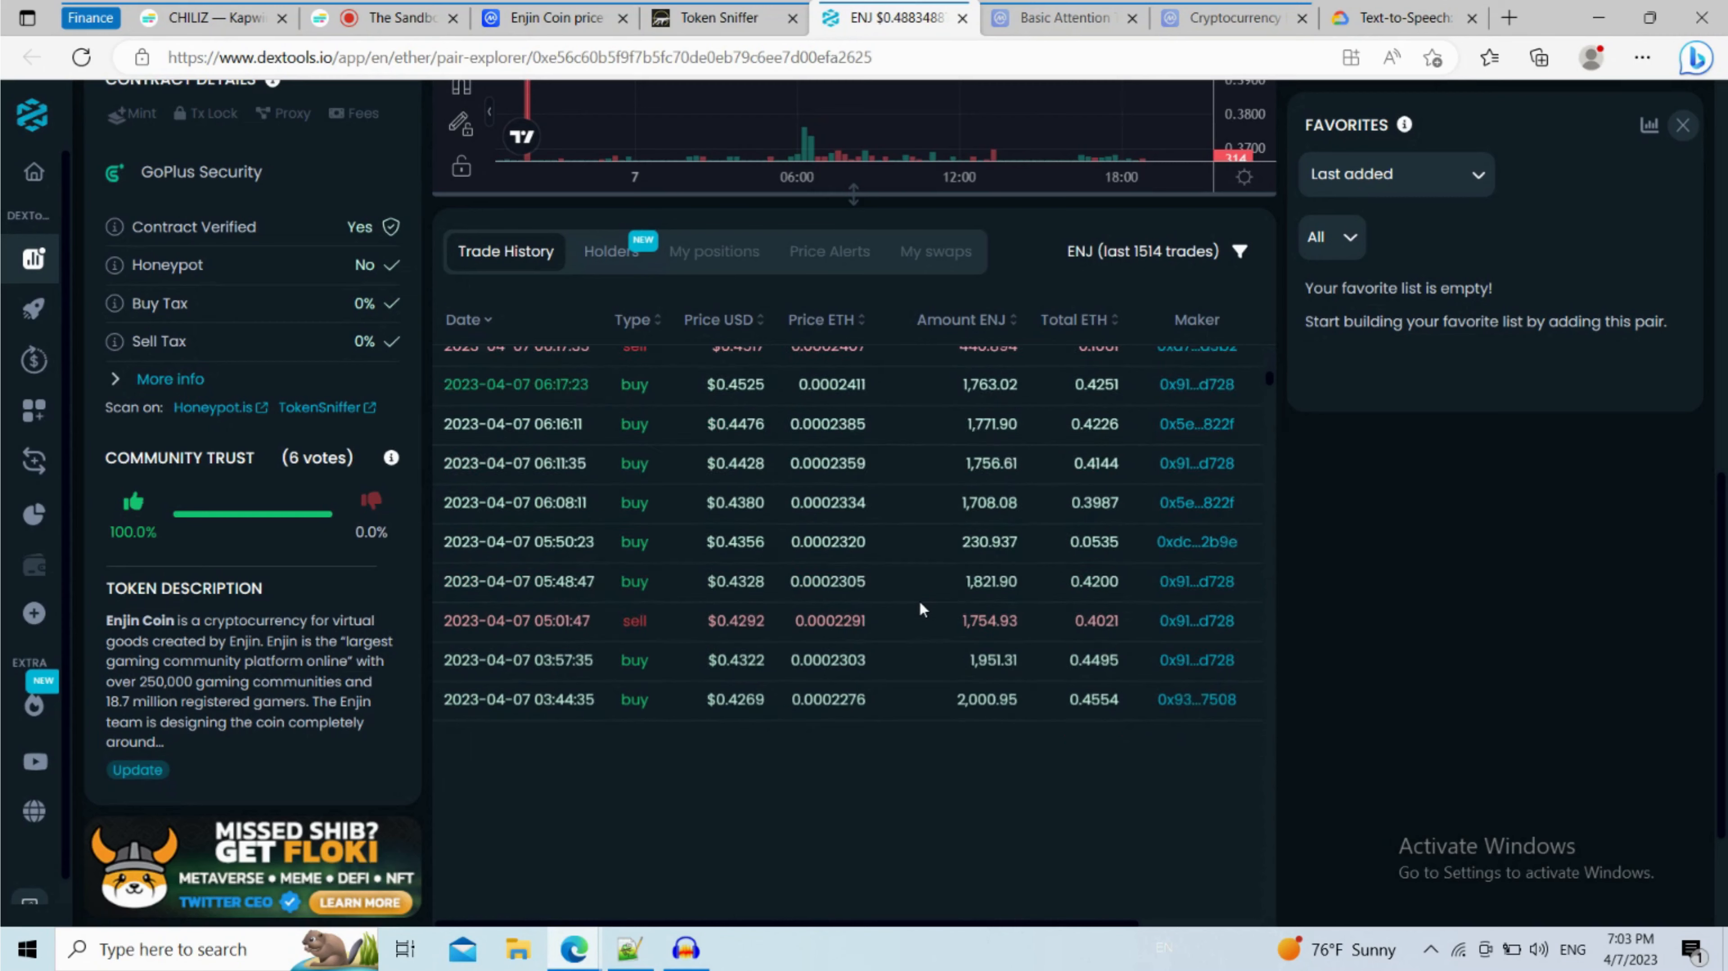
scroll("down", 3)
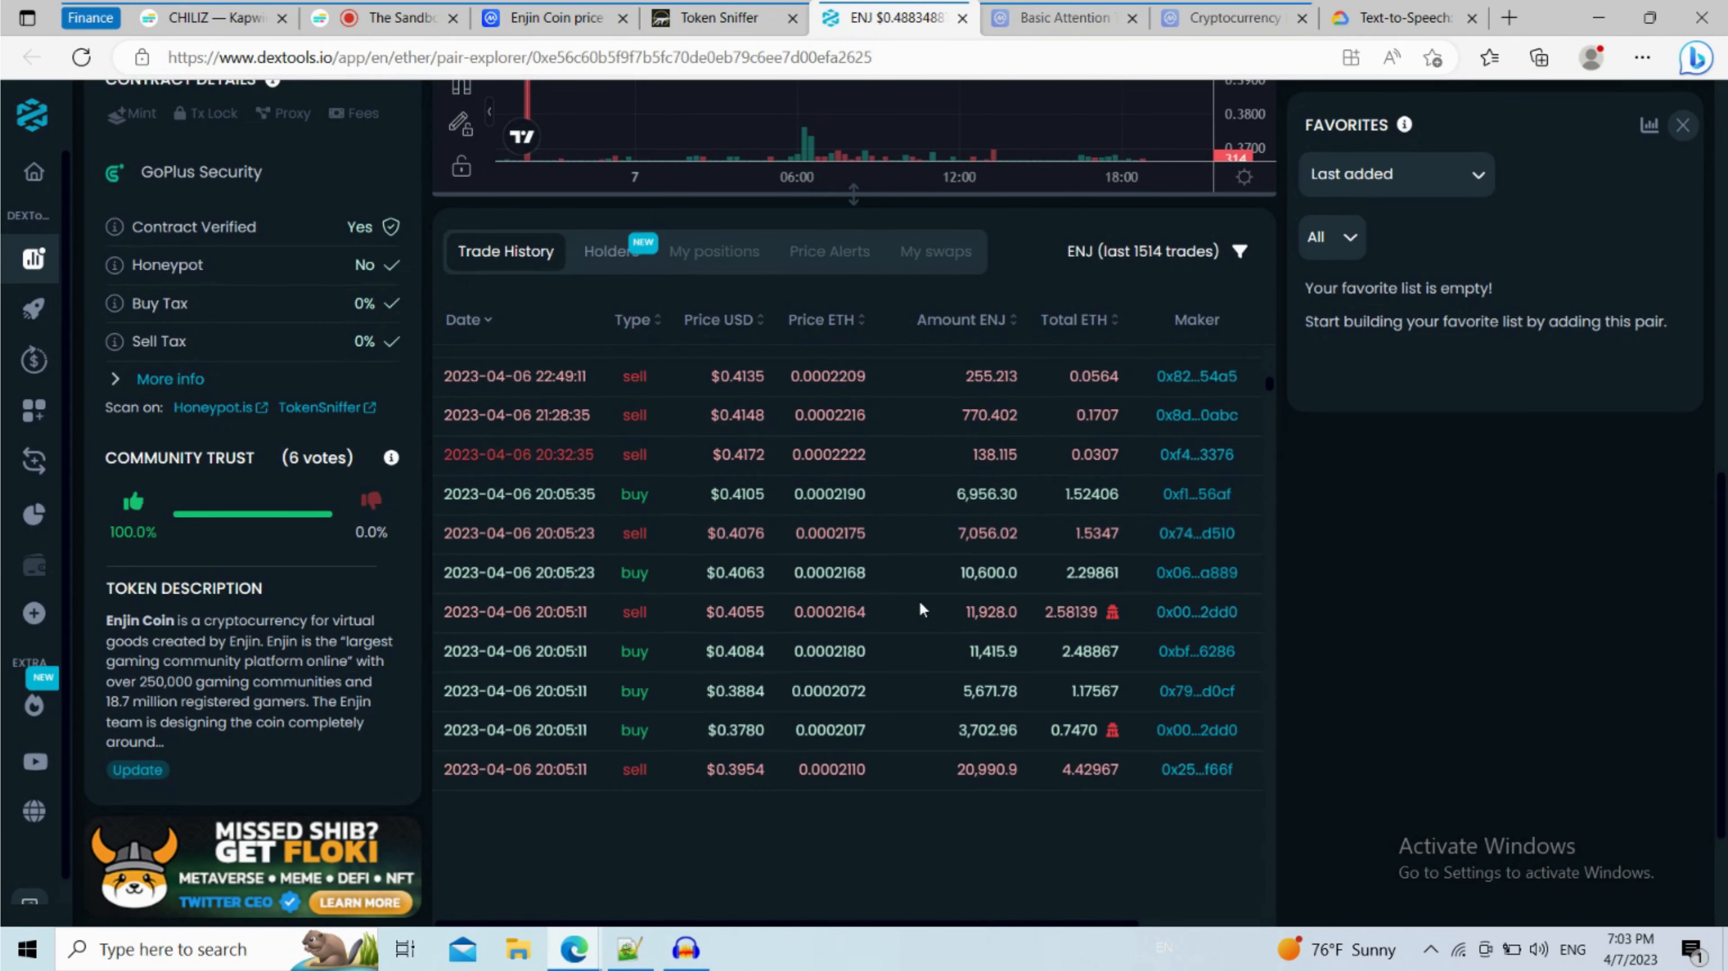
scroll("down", 3)
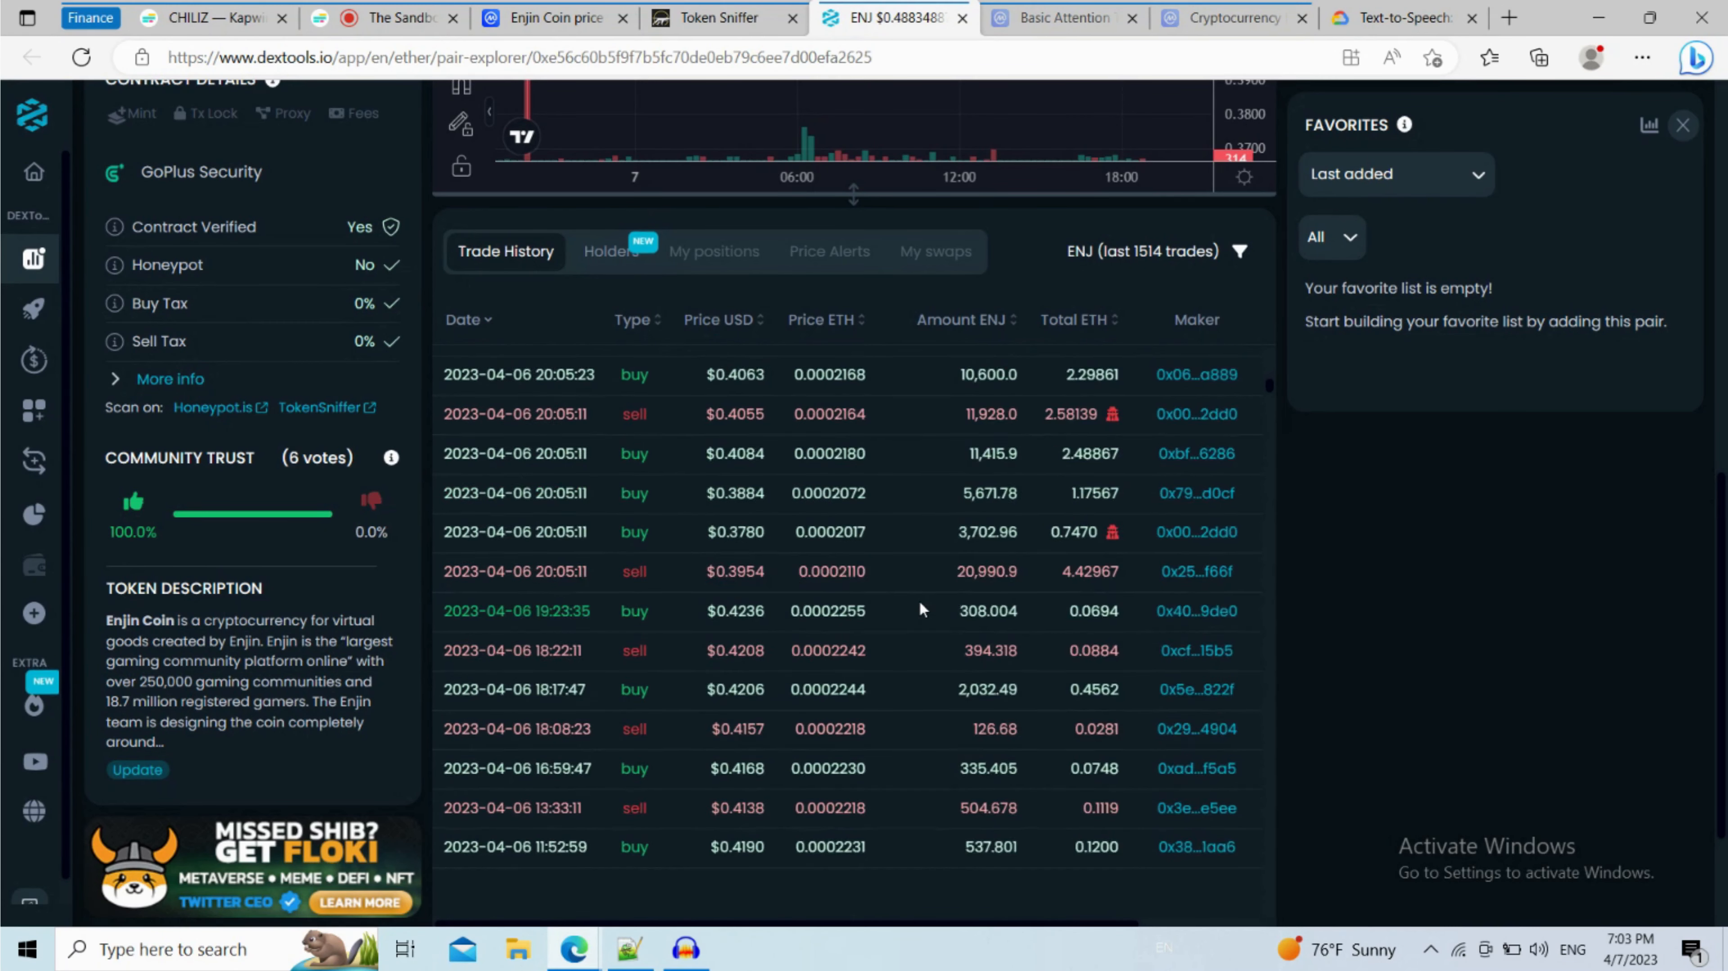
scroll("down", 3)
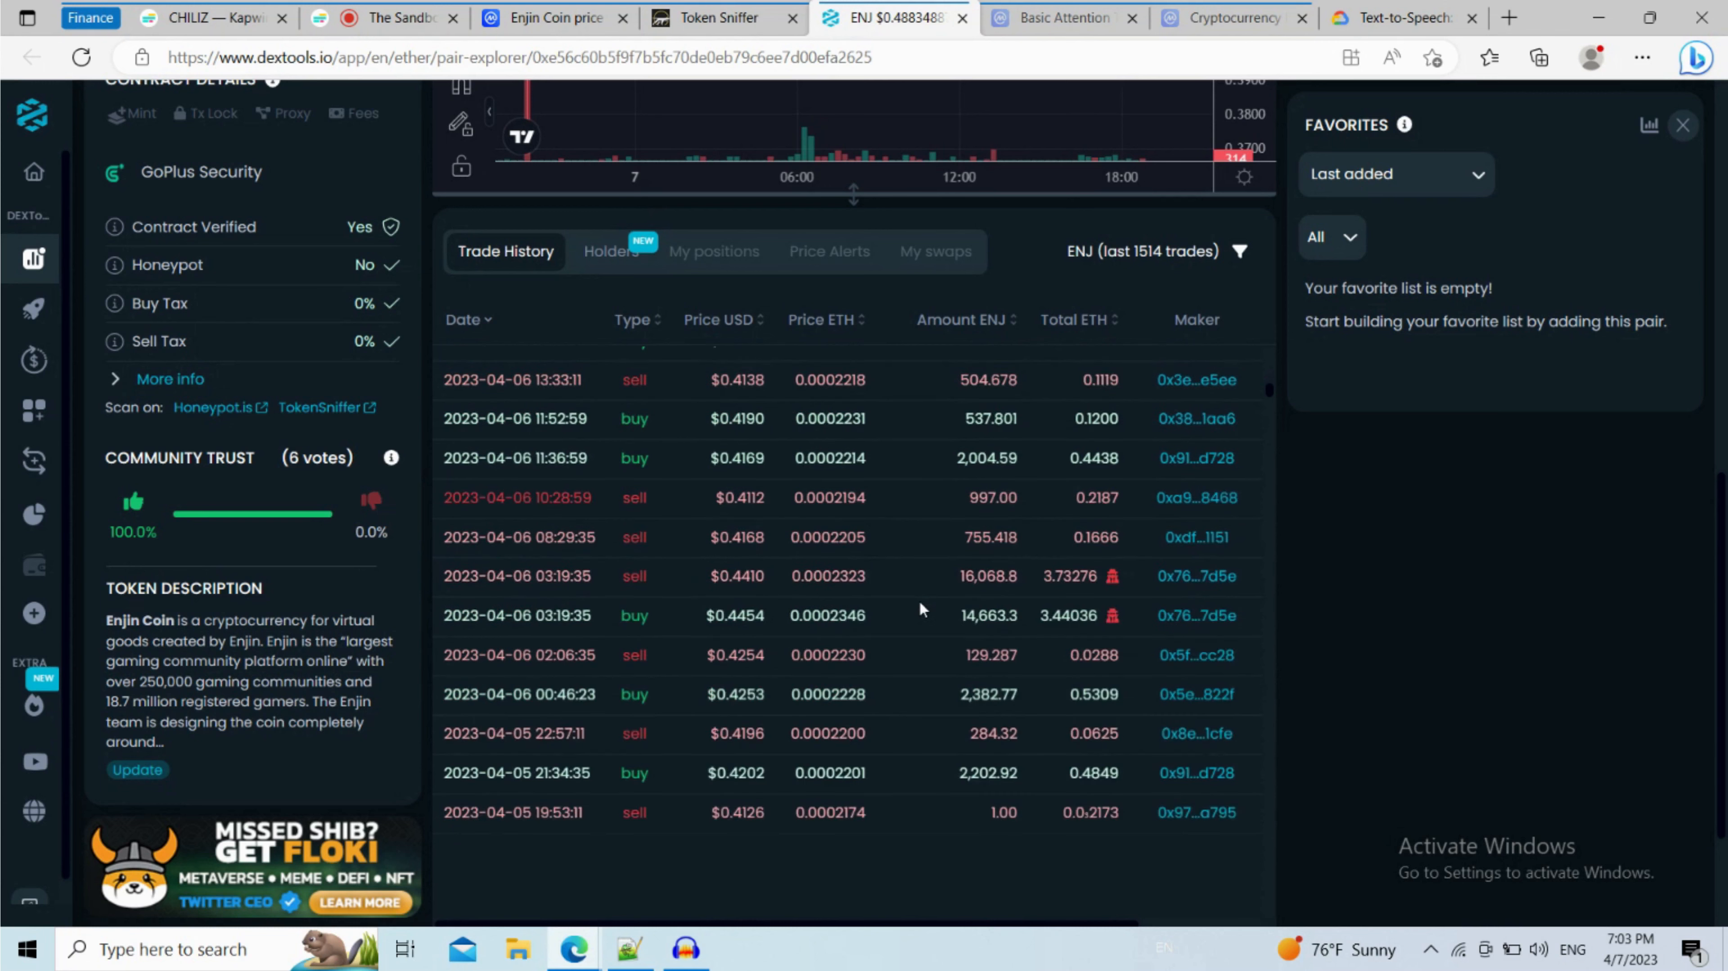
scroll("down", 3)
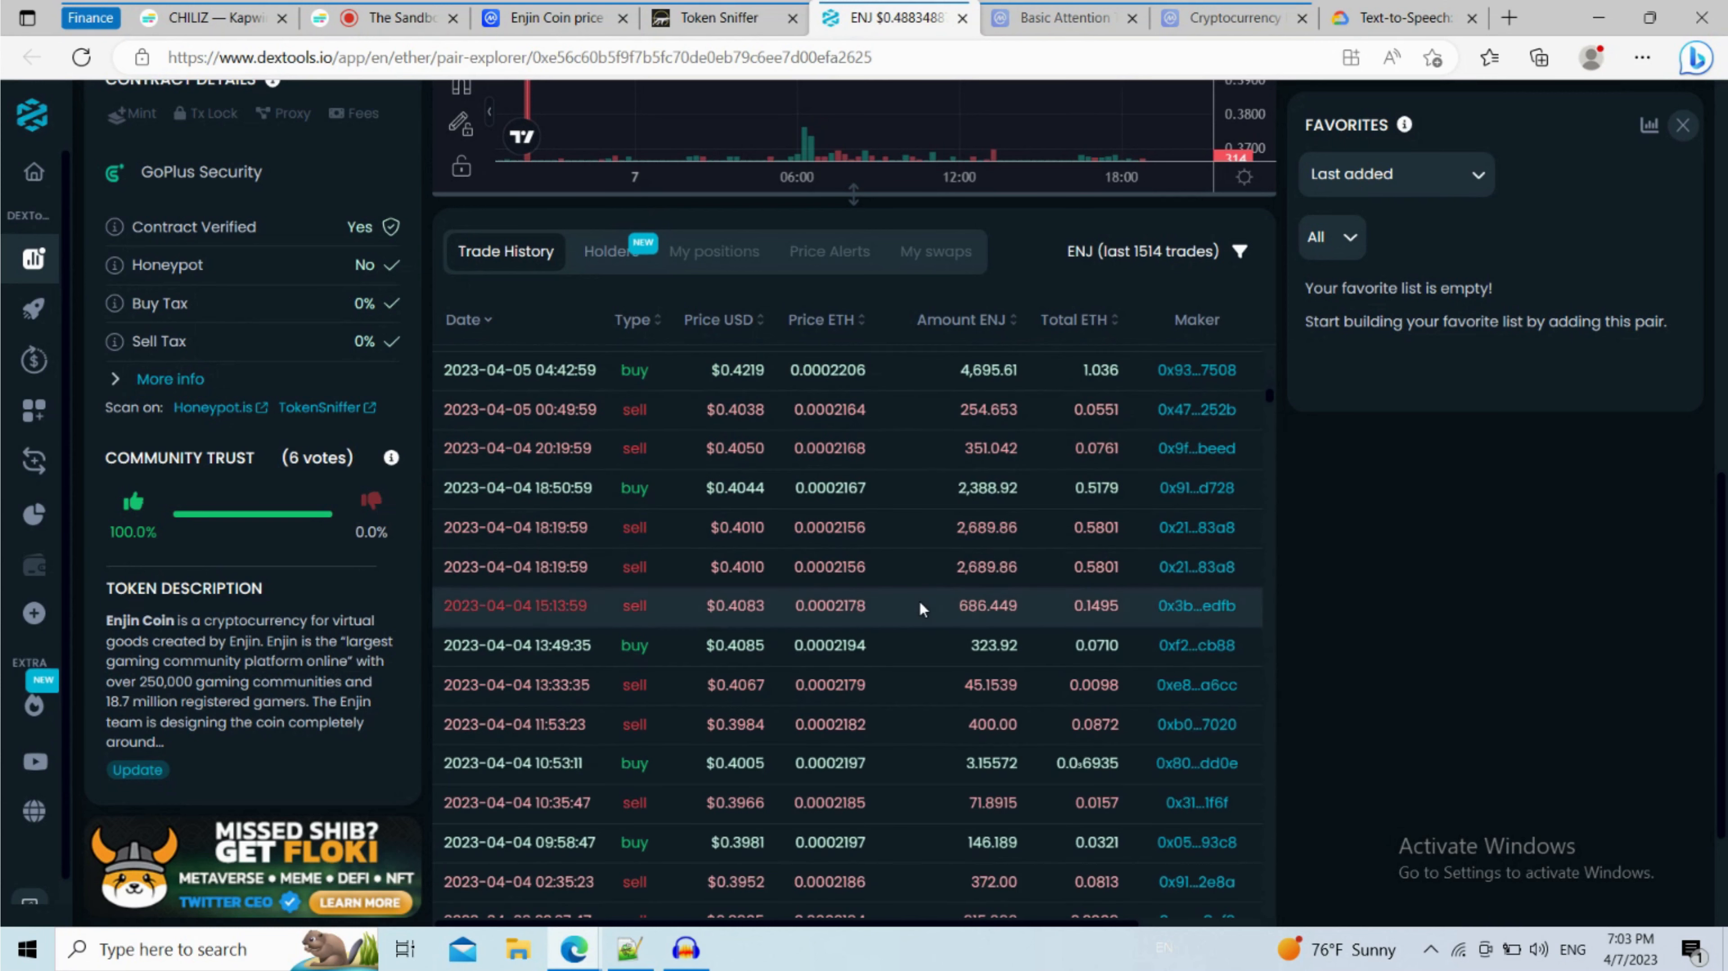
scroll("down", 3)
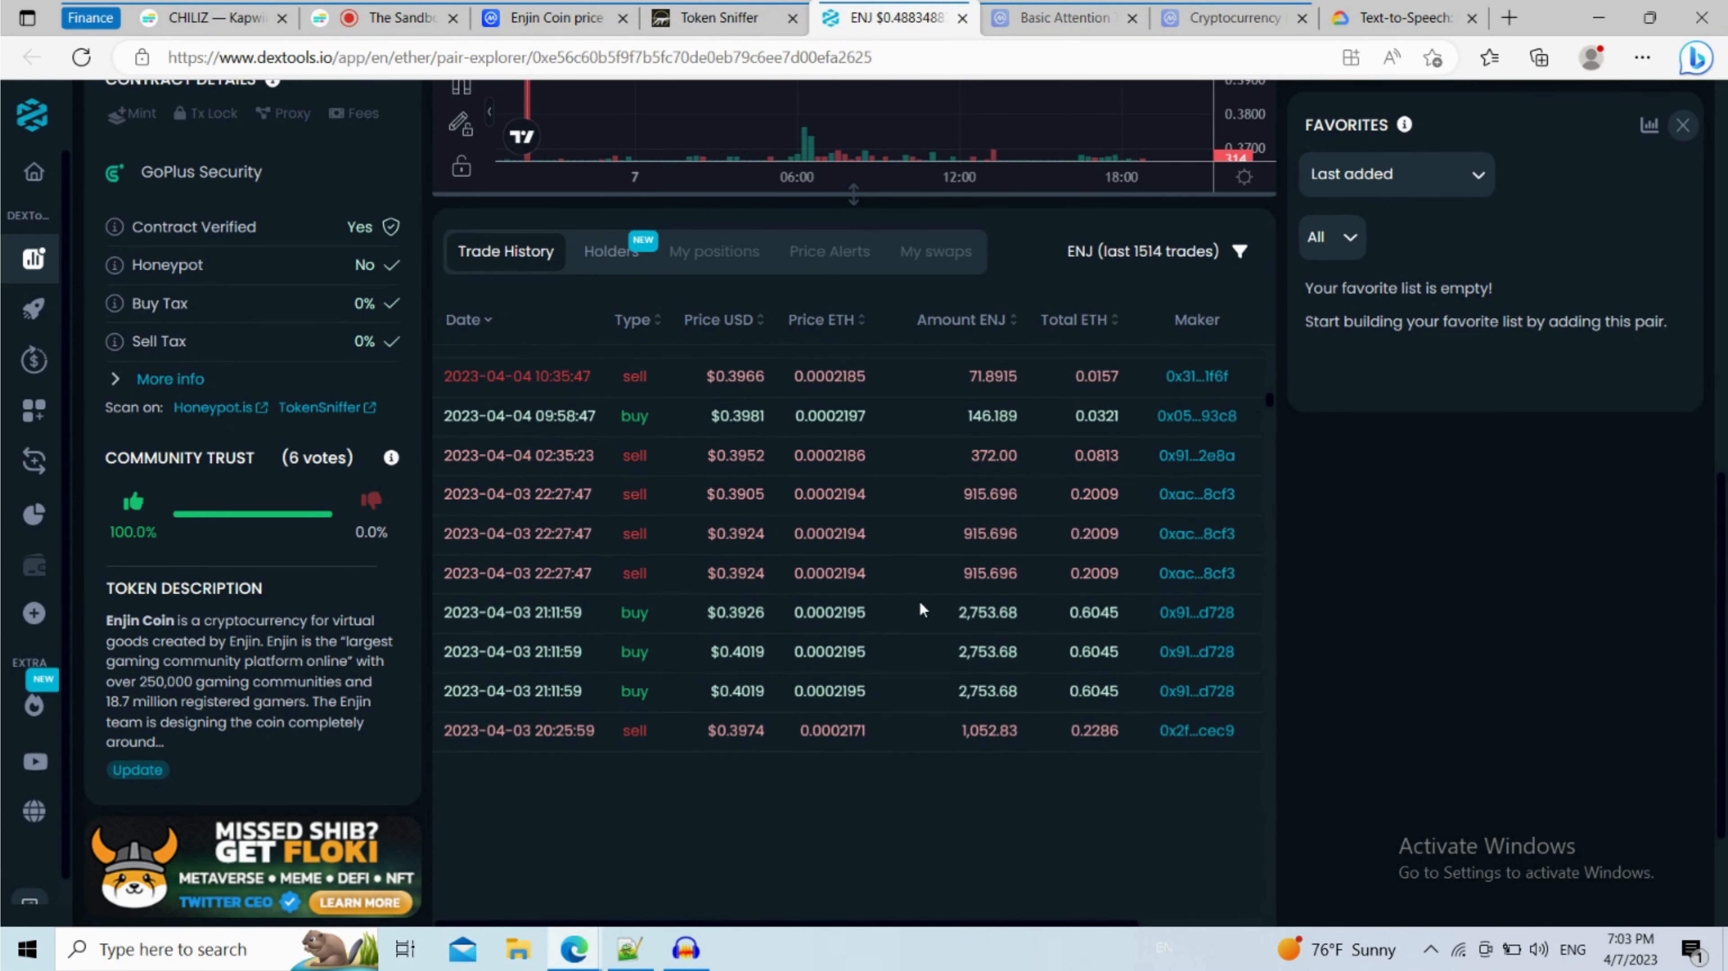
scroll("down", 3)
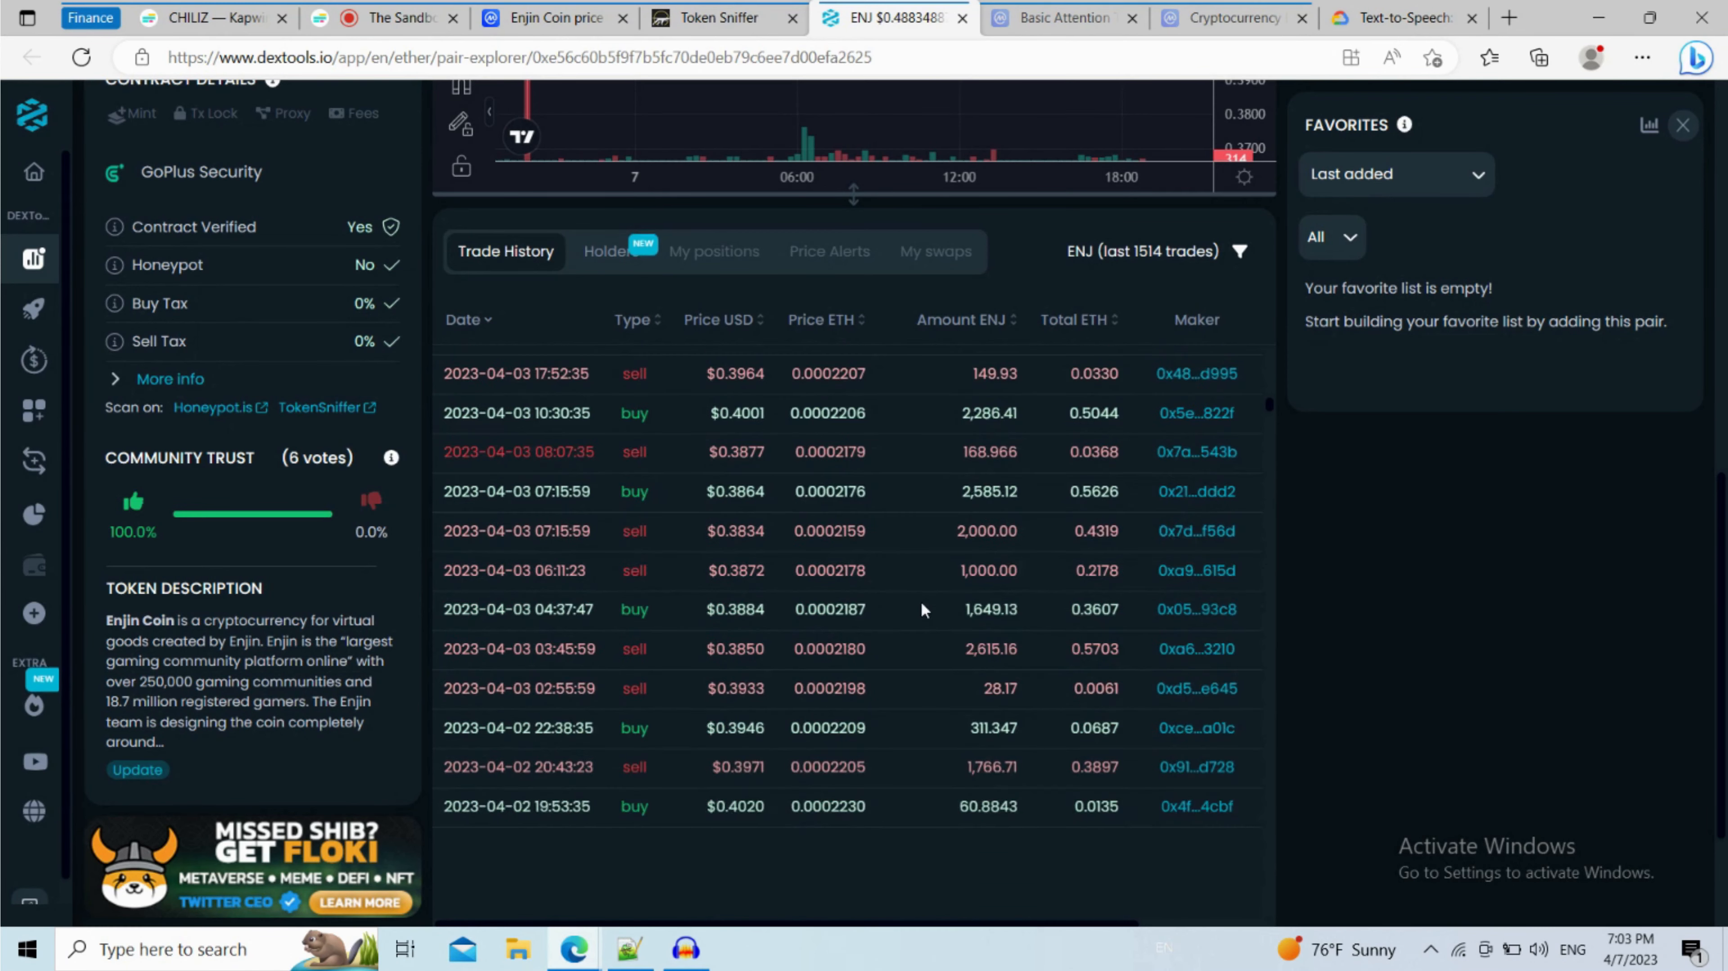